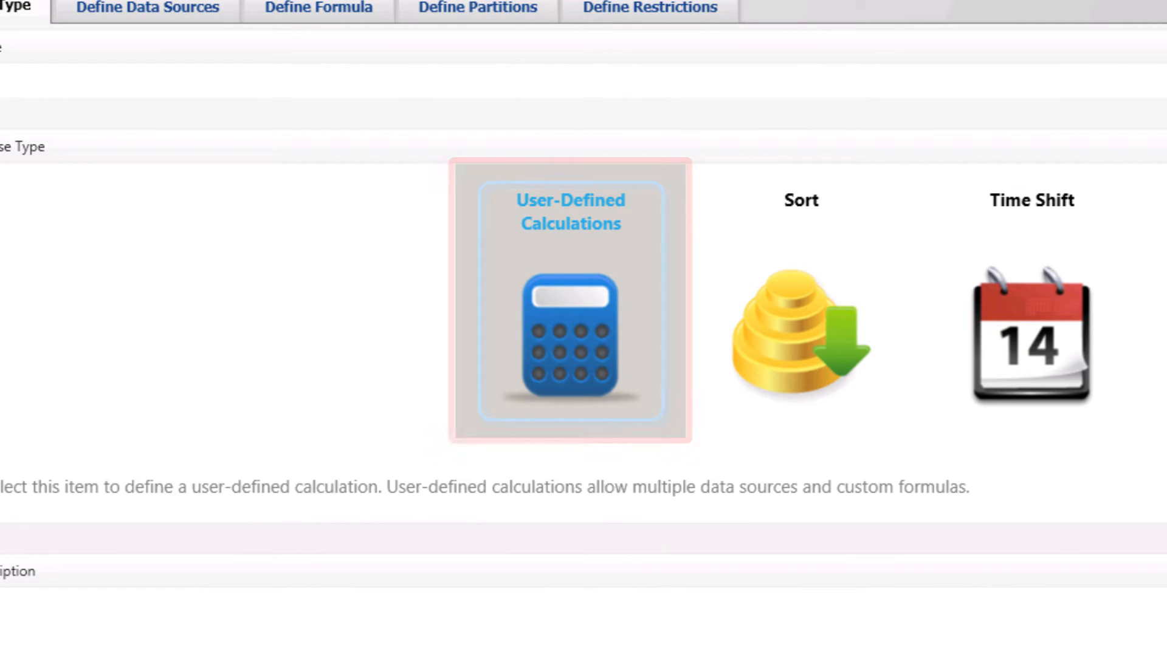
- Close the Calculation Wizard to return to the empty Top level canvas
{"action": "left_click", "coordinate": [569, 305]}
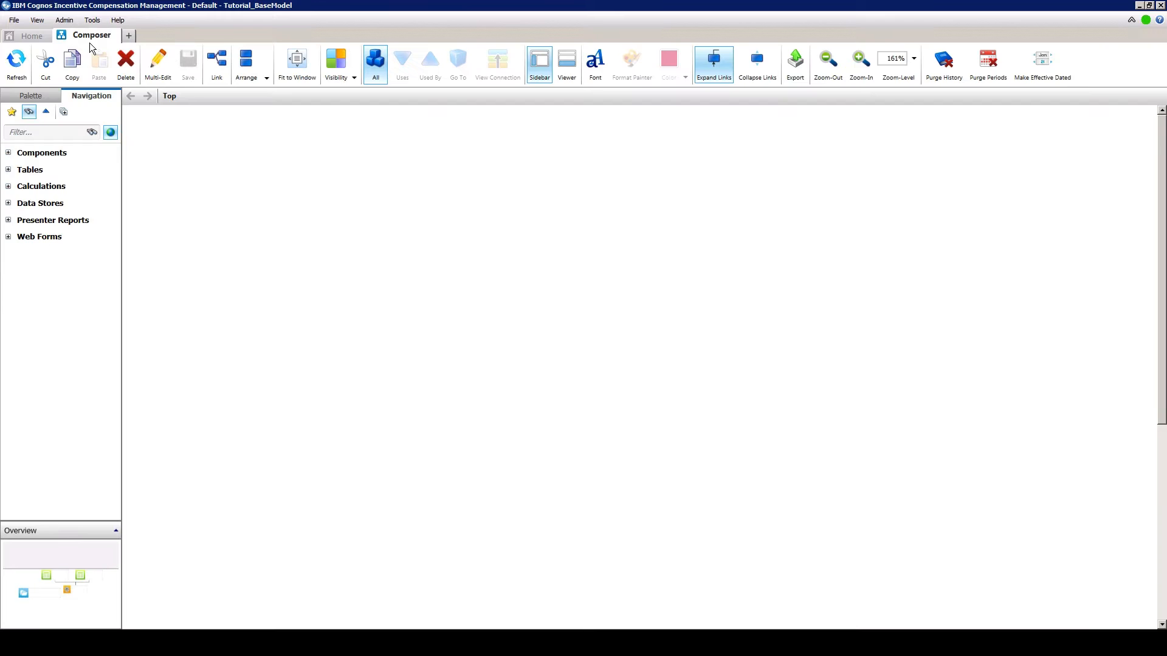
{"action": "mouse_move", "coordinate": [148, 162]}
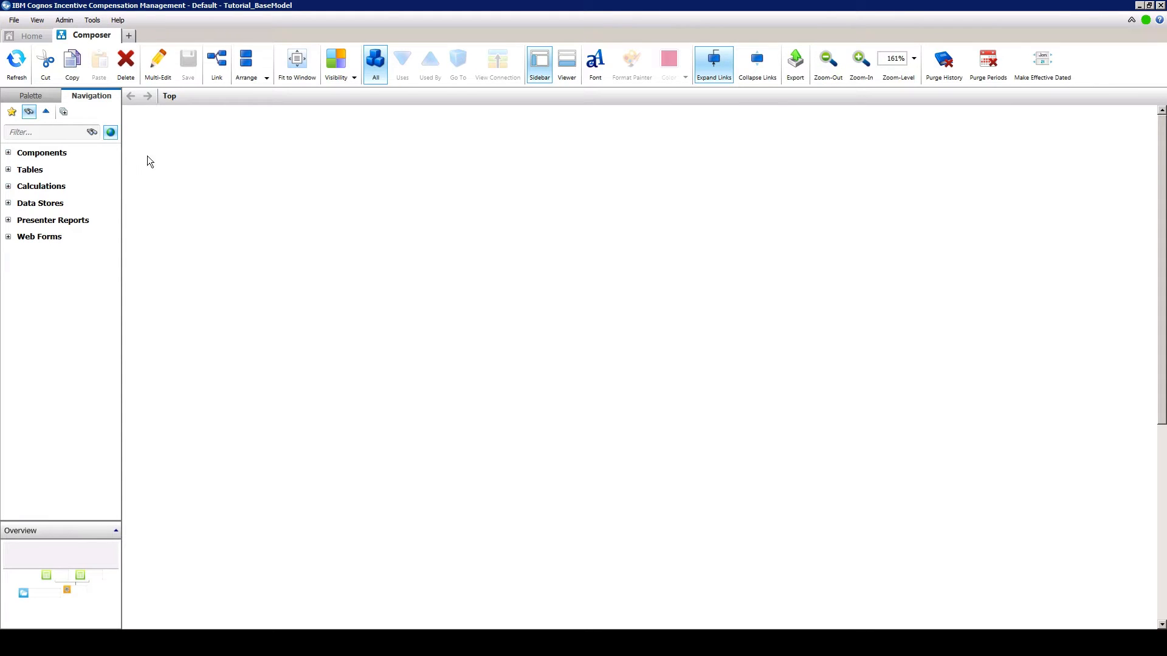
- Add a new calculation from the Composer canvas context menu
{"action": "right_click", "coordinate": [492, 281]}
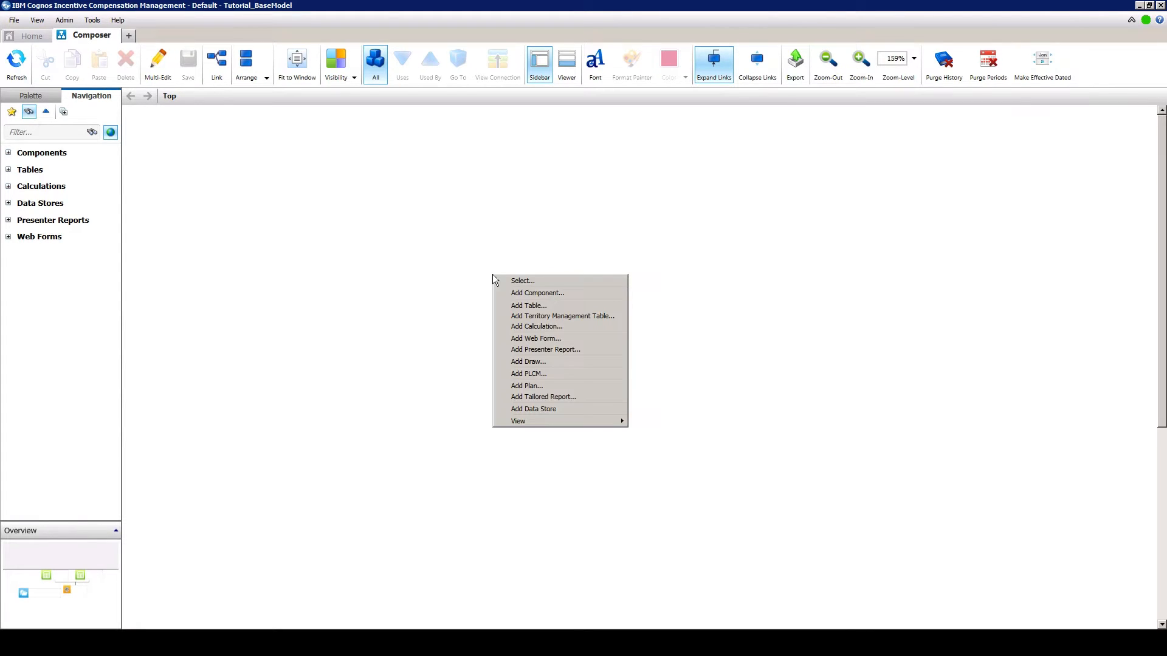
{"action": "left_click", "coordinate": [526, 336]}
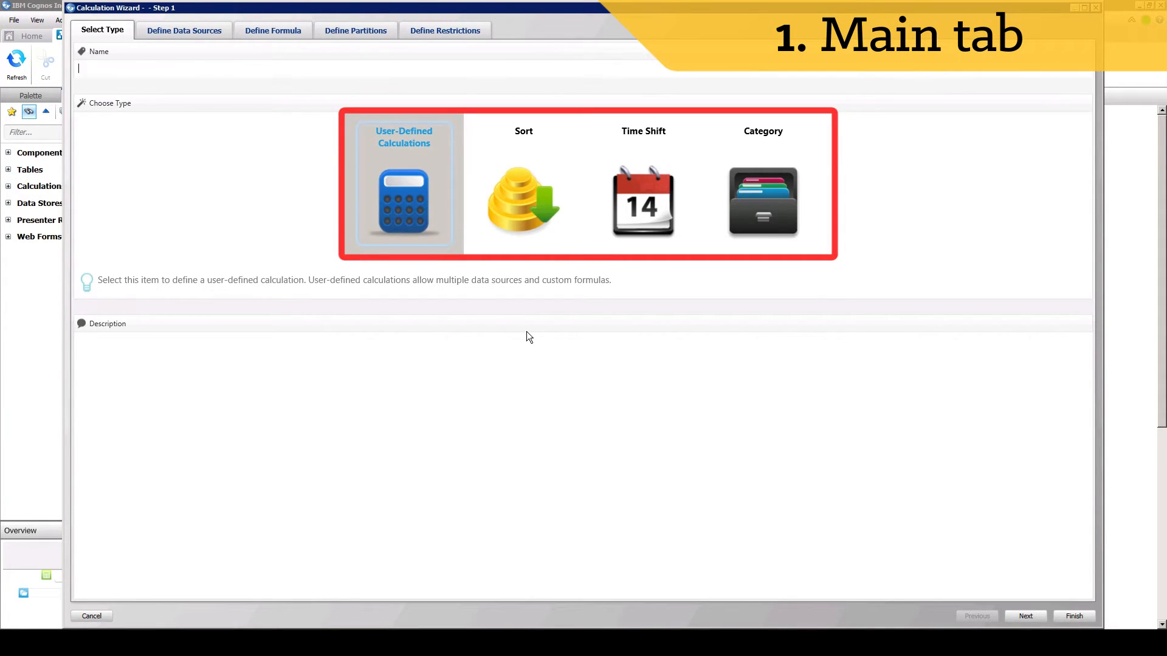
- Name the calculation 'CRD001 Individual Business' with description 'Description goes here.'
{"action": "left_click", "coordinate": [404, 186]}
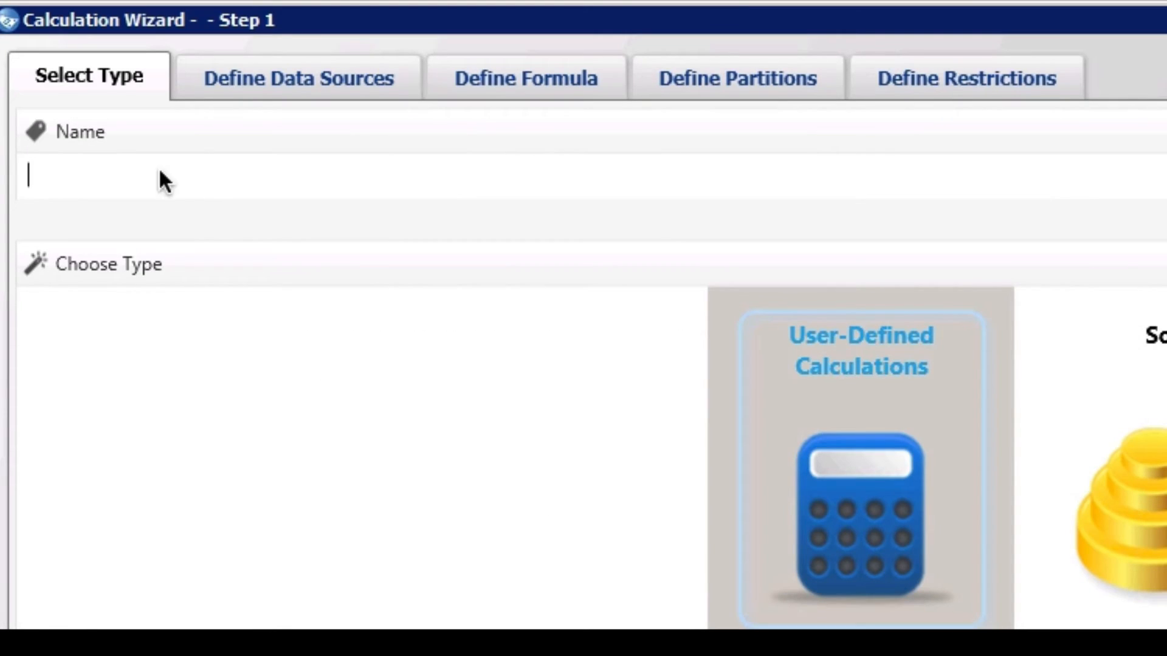
{"action": "type", "text": "CRD001 Individual Business"}
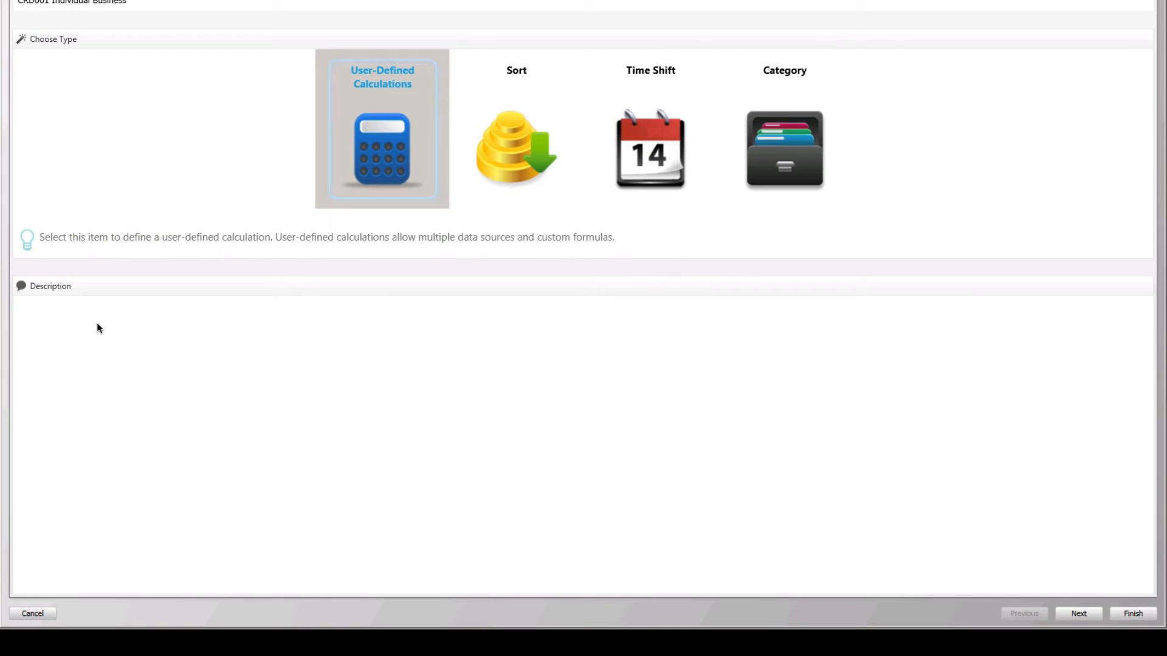
{"action": "type", "text": "Description"}
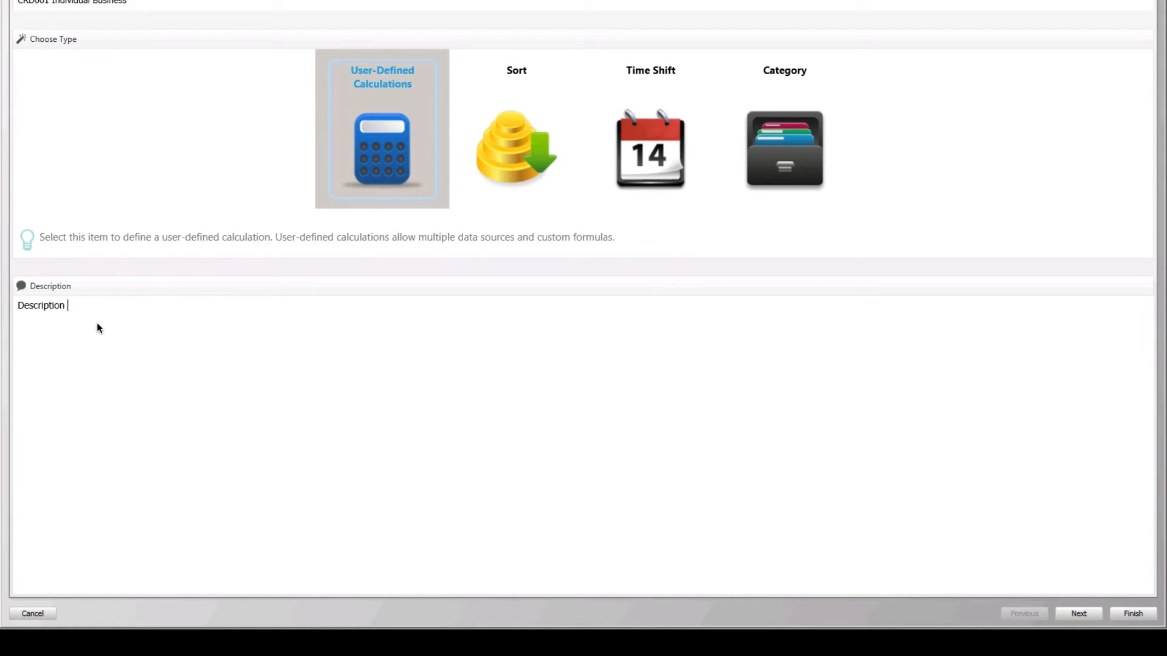
{"action": "type", "text": "goes here."}
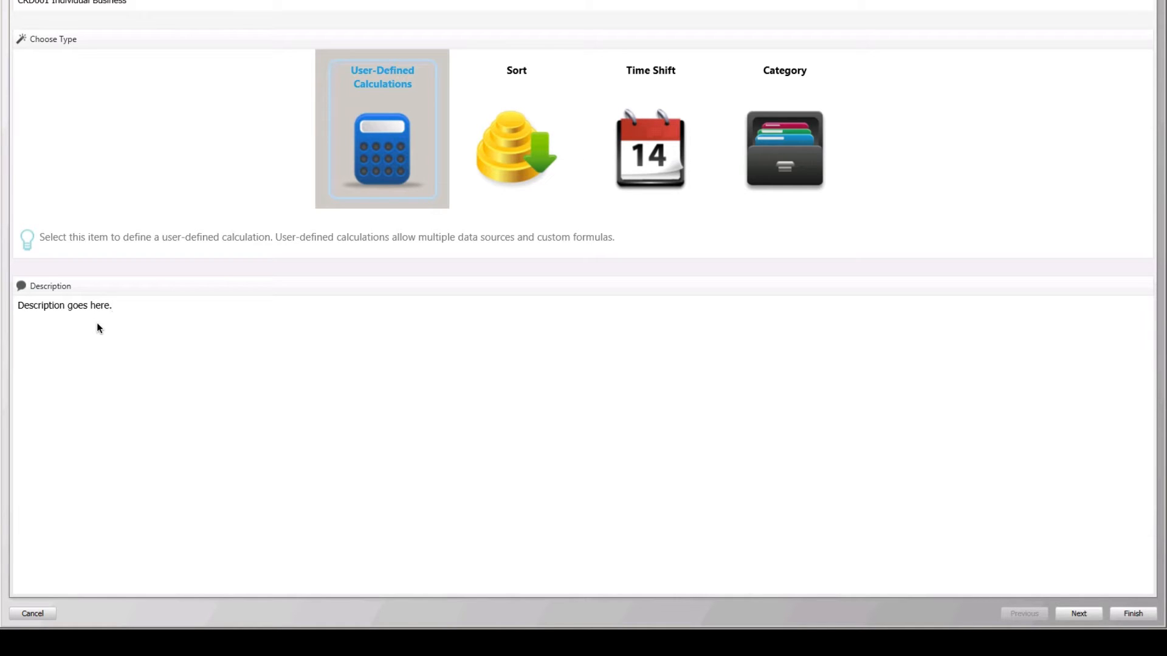
{"action": "left_click", "coordinate": [110, 305]}
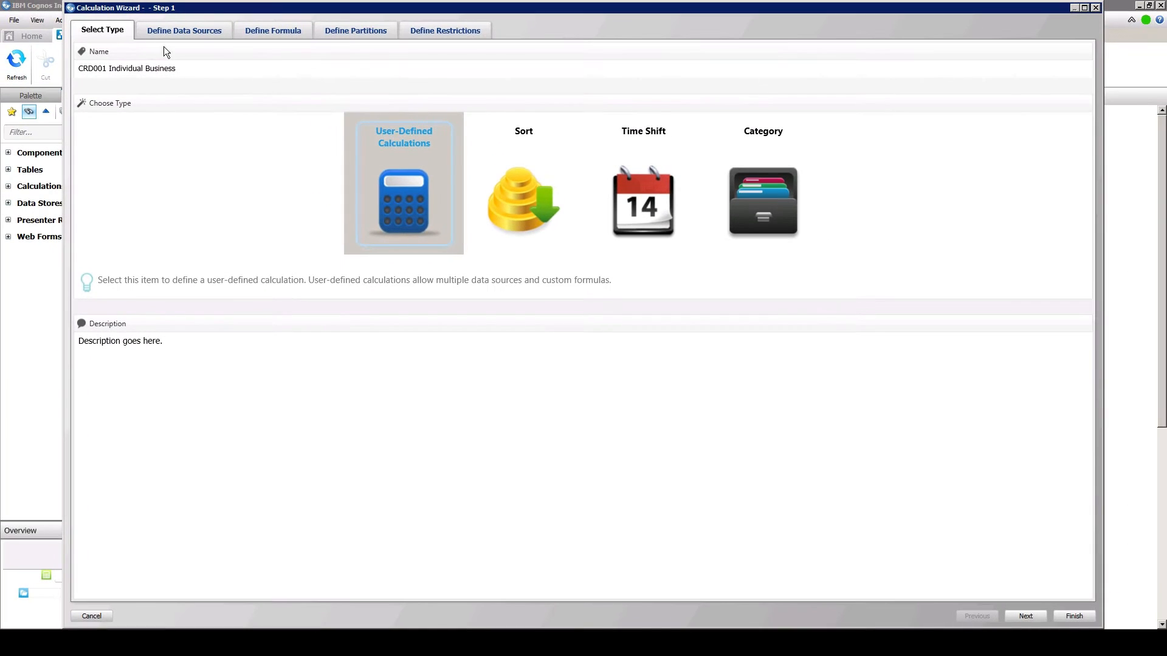
- Add the plTransactions table as the calculation's base data source
{"action": "left_click", "coordinate": [183, 31]}
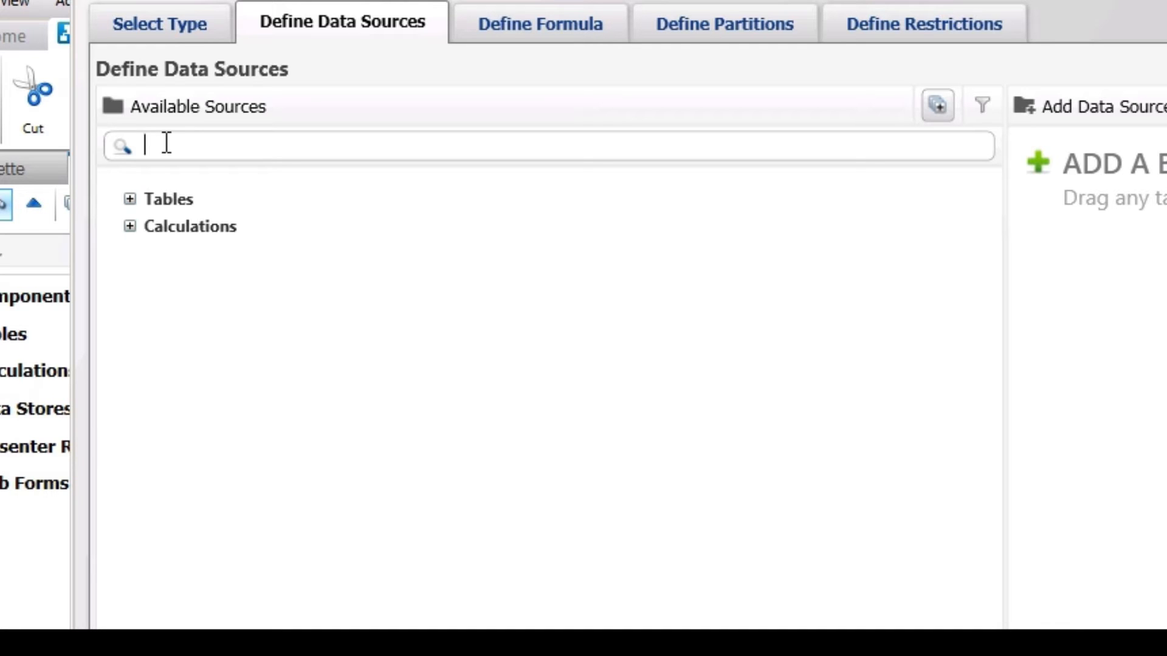
{"action": "mouse_move", "coordinate": [938, 106]}
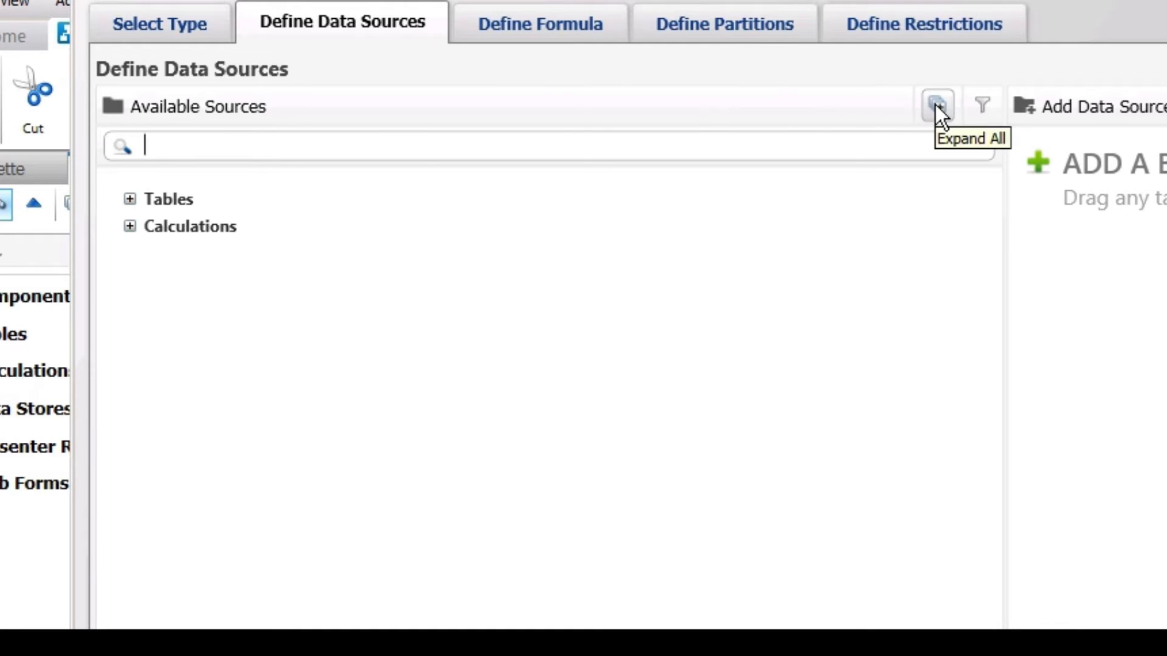
{"action": "left_click", "coordinate": [936, 106]}
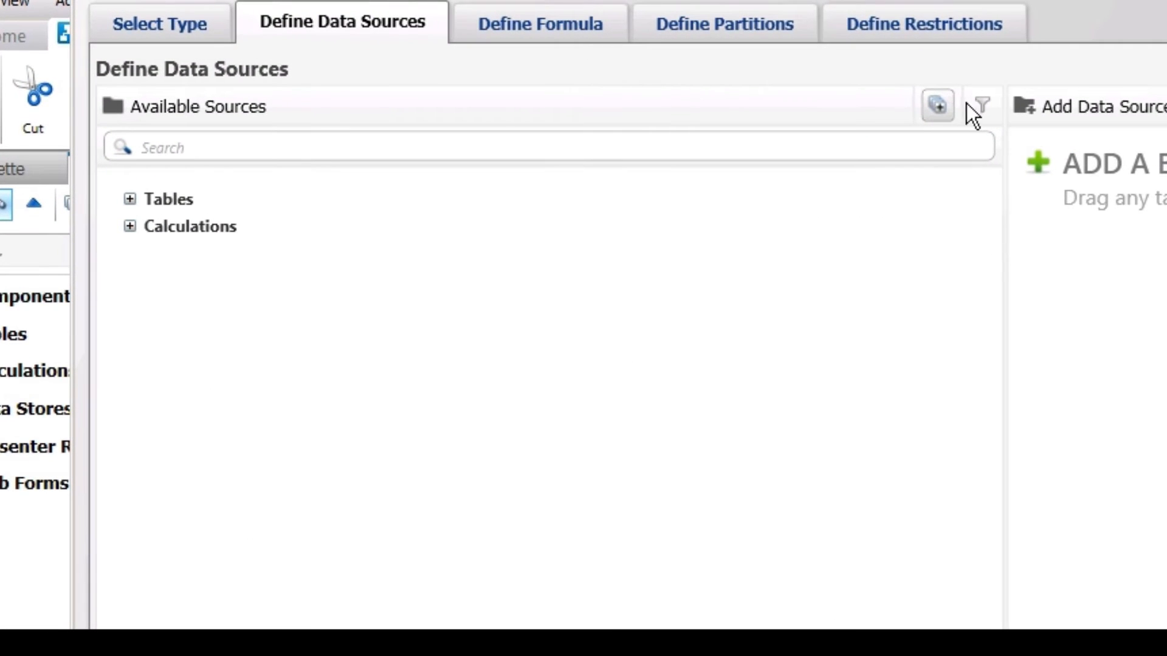
{"action": "left_click", "coordinate": [981, 105]}
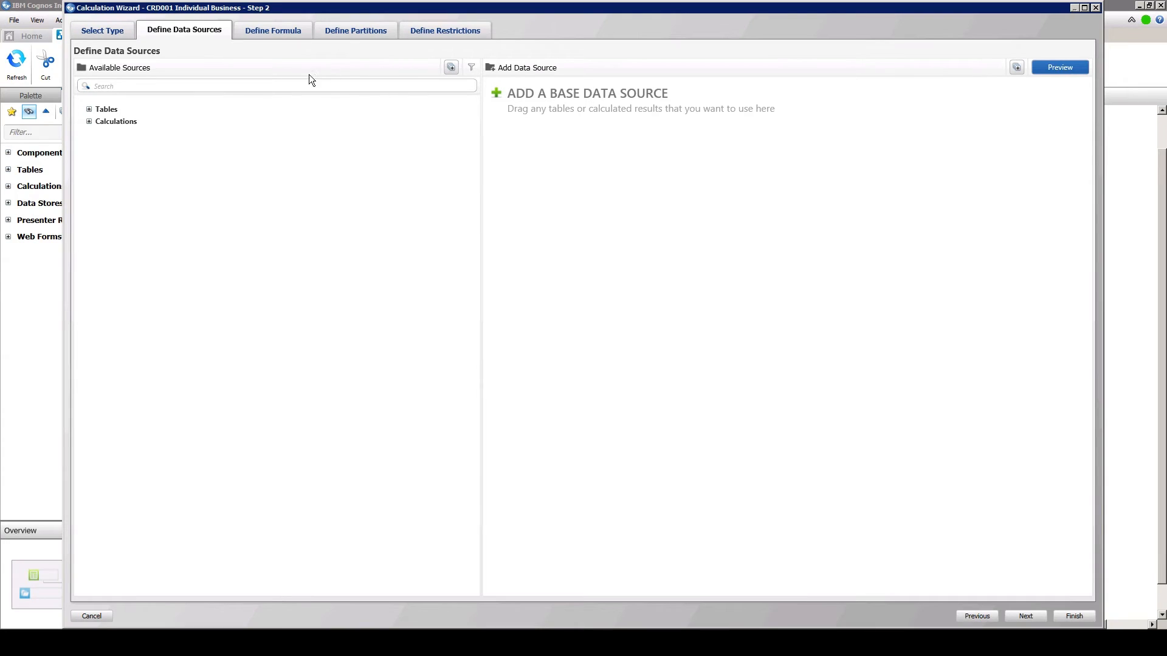
{"action": "left_click", "coordinate": [89, 109]}
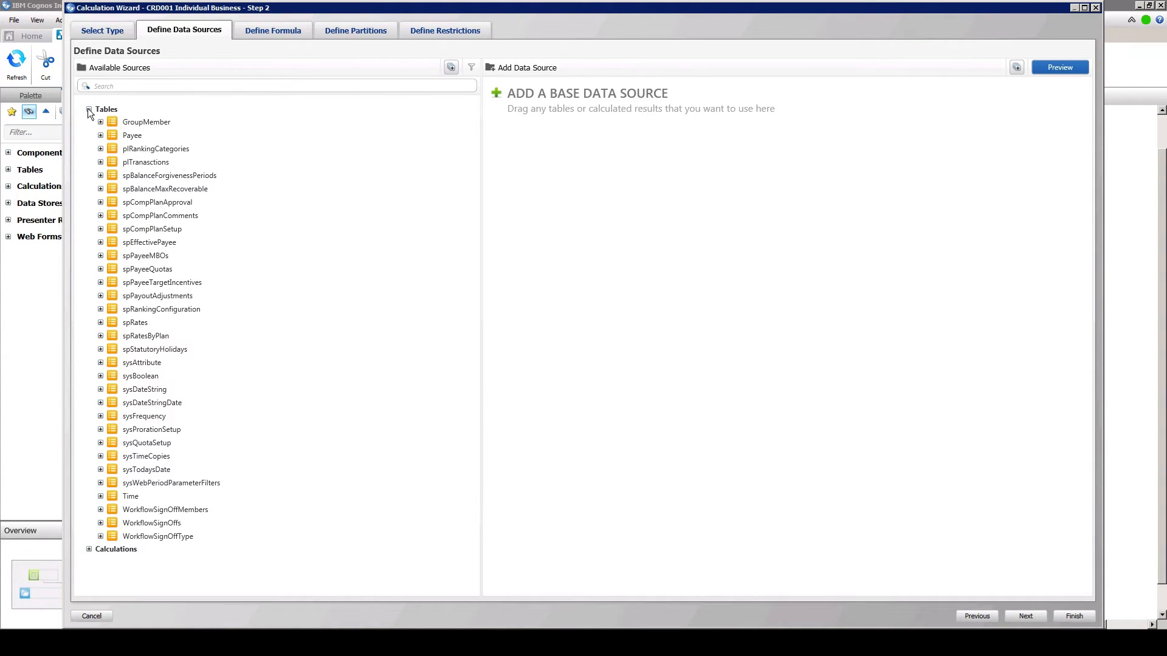
{"action": "left_click", "coordinate": [146, 162]}
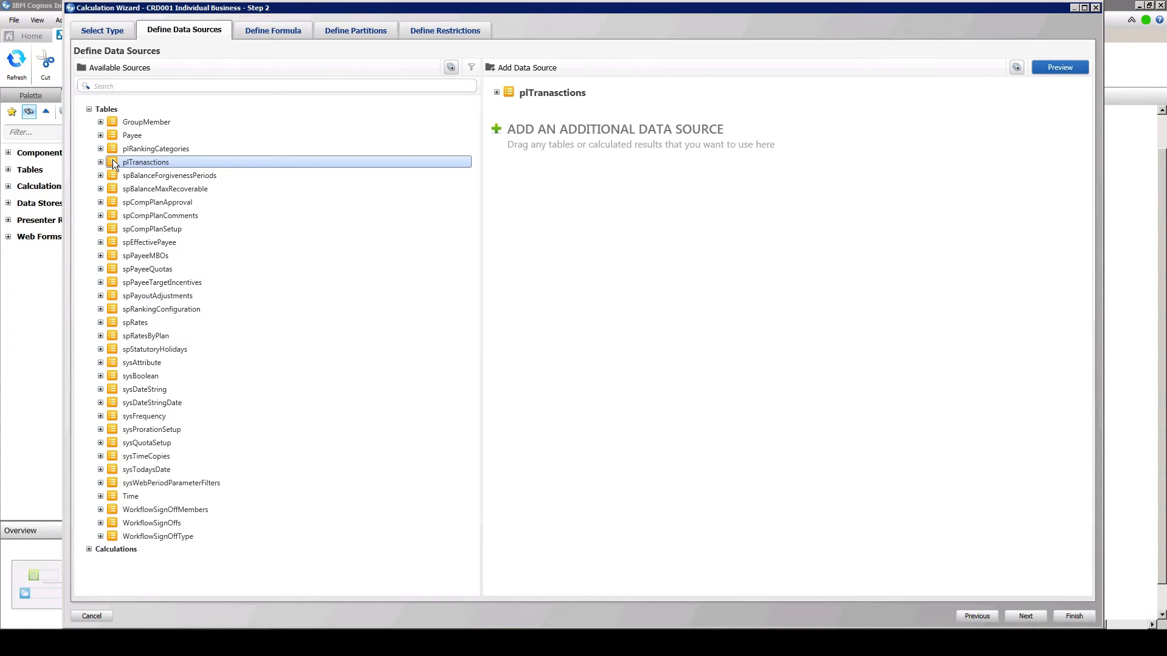
{"action": "mouse_move", "coordinate": [136, 142]}
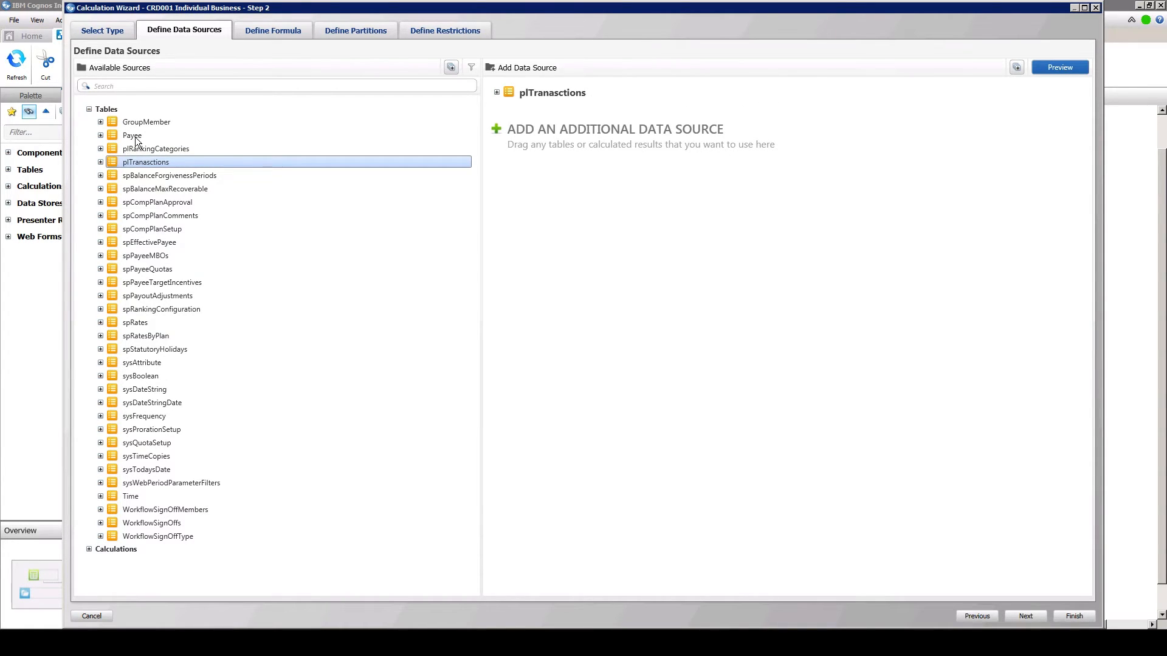
{"action": "mouse_move", "coordinate": [273, 31]}
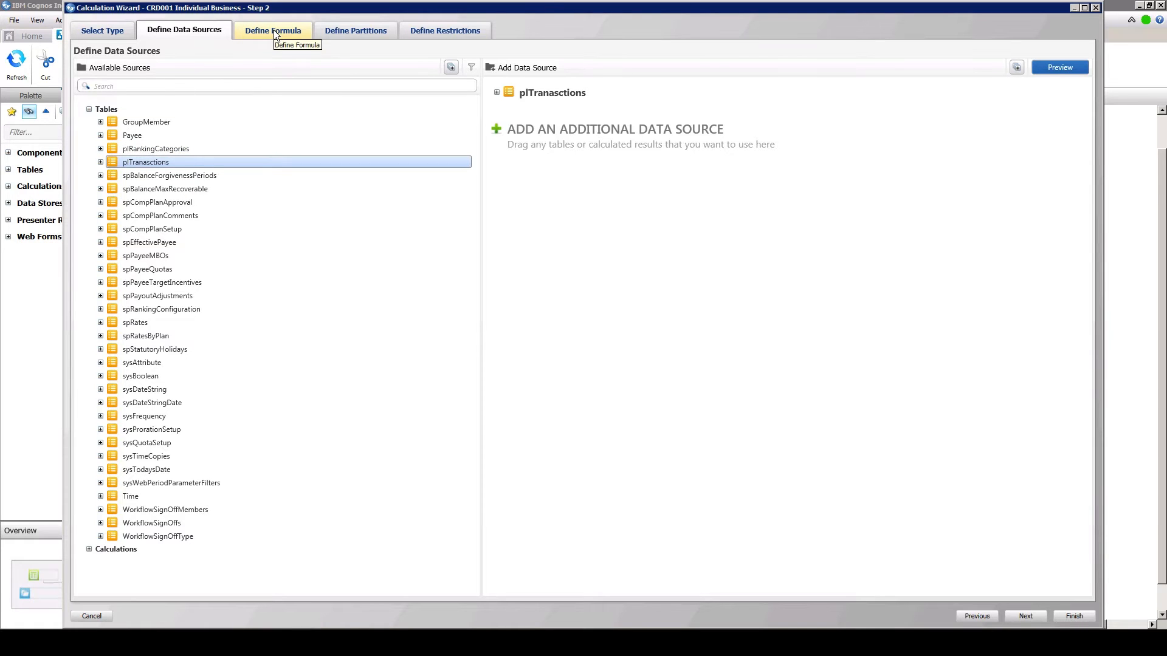
- Go to the Define Formula step for CRD001 Individual Business
{"action": "left_click", "coordinate": [272, 30]}
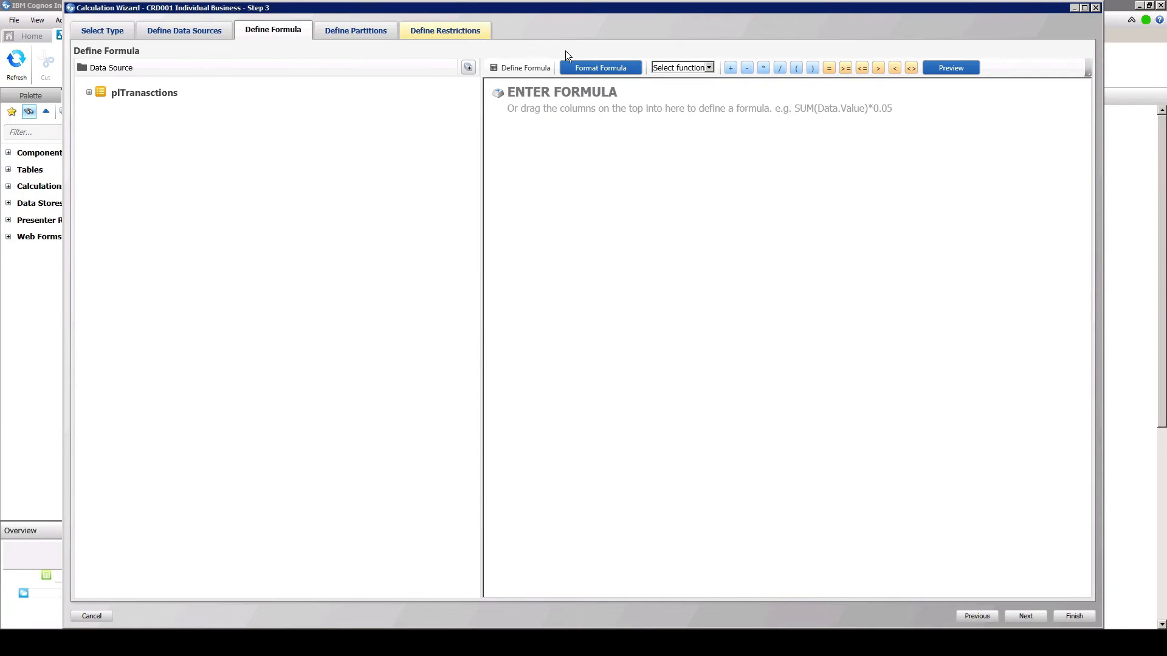
- Build the formula SUM(plTransactions.PremiumAmount) and format it across lines
{"action": "left_click", "coordinate": [706, 67]}
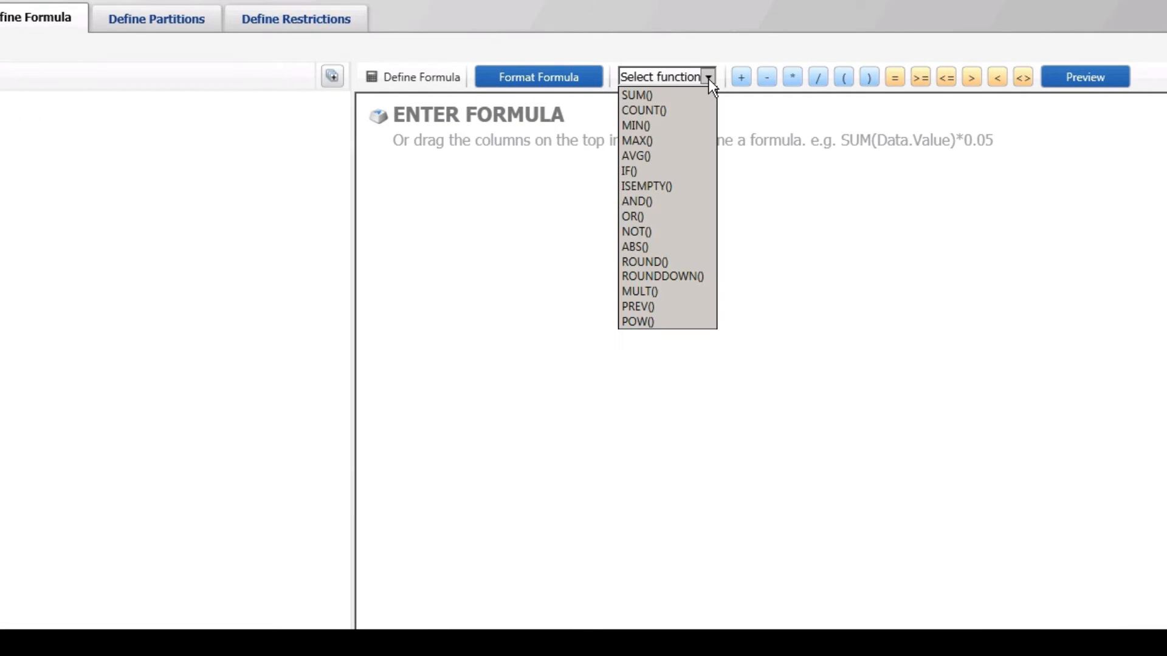
{"action": "mouse_move", "coordinate": [640, 95]}
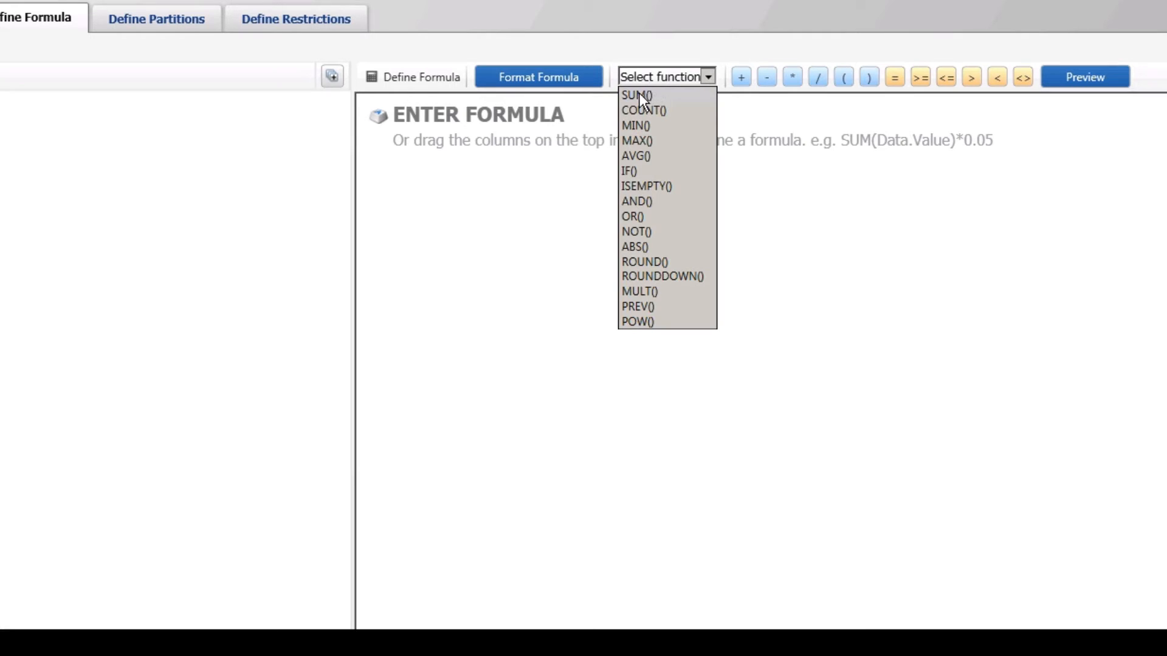
{"action": "left_click", "coordinate": [634, 96]}
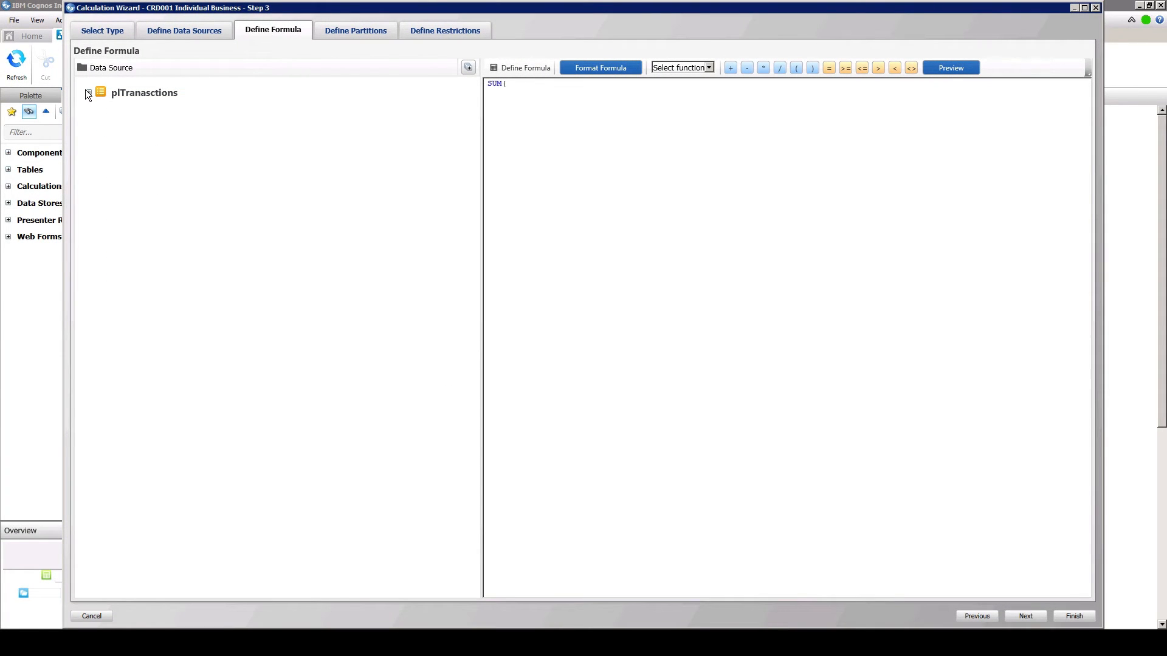
{"action": "left_click", "coordinate": [88, 92]}
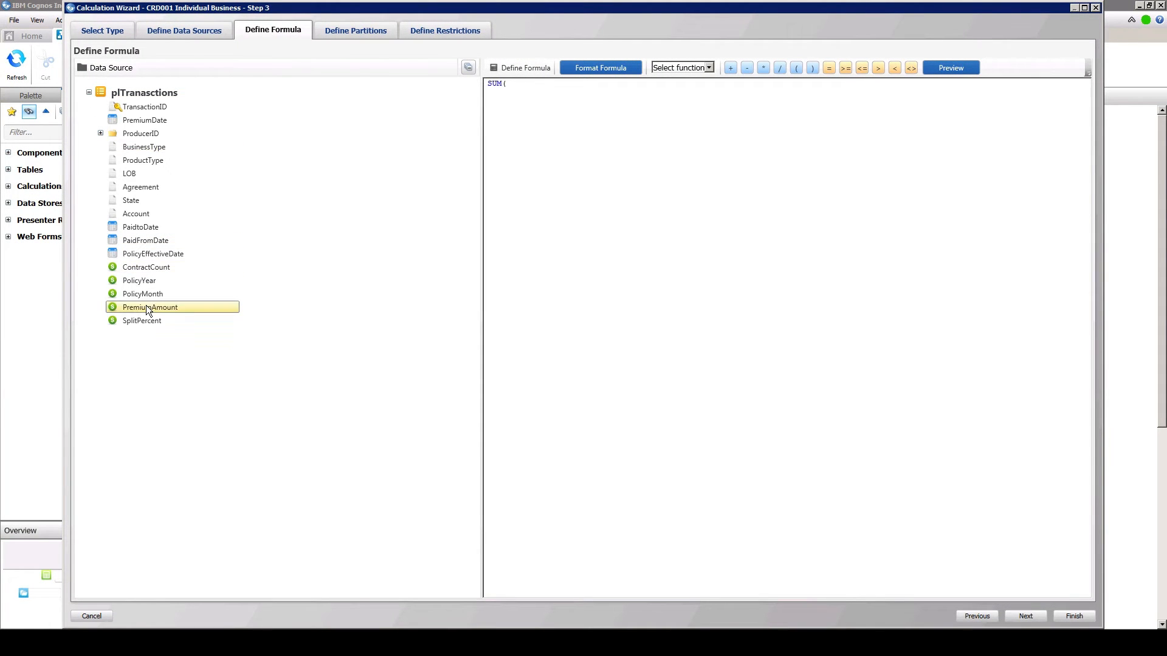
{"action": "double_click", "coordinate": [149, 308]}
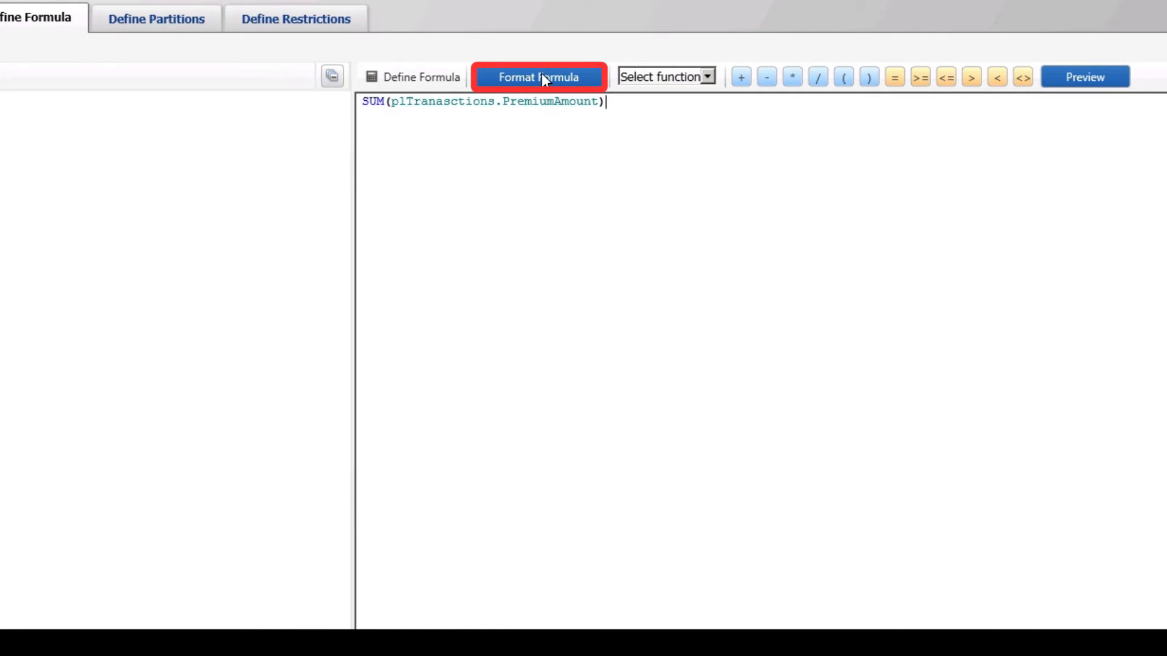
{"action": "left_click", "coordinate": [538, 77]}
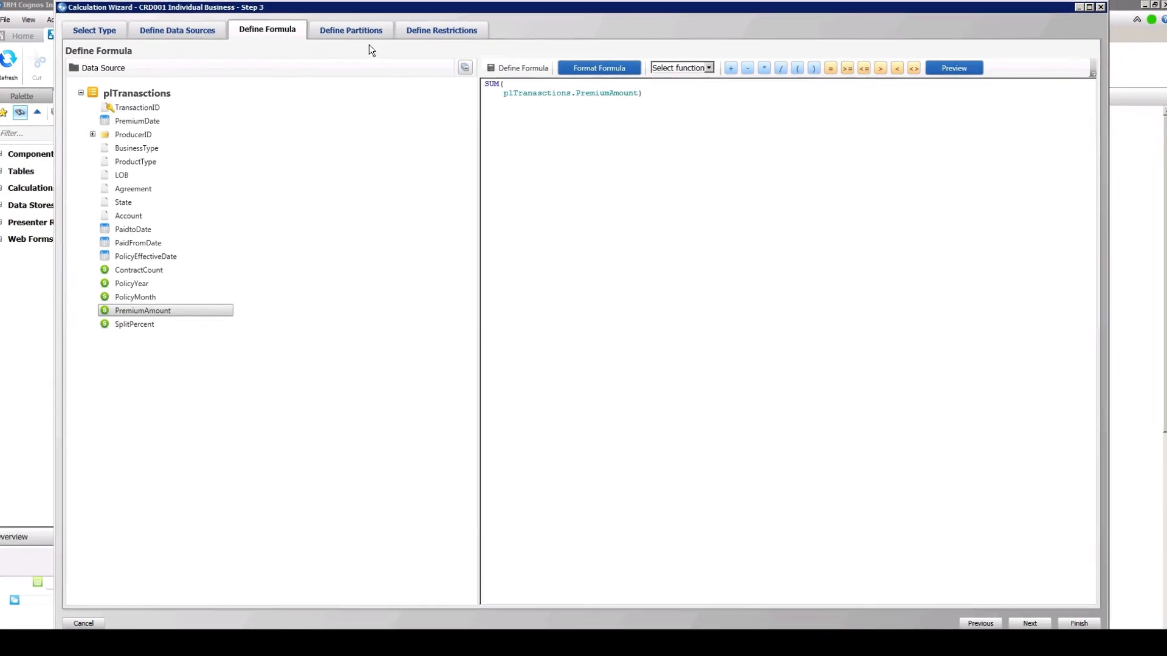
{"action": "left_click", "coordinate": [350, 30]}
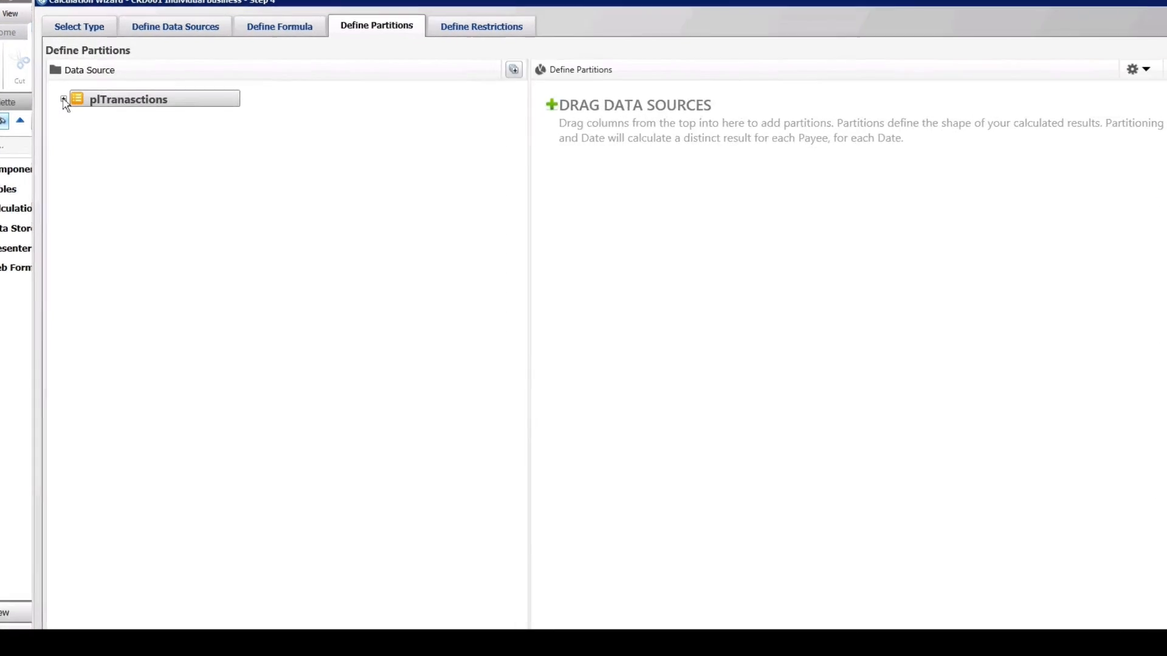
- Partition by ProducerID, ProductType and PremiumDate, calculating PremiumDate by periods
{"action": "left_click", "coordinate": [63, 99]}
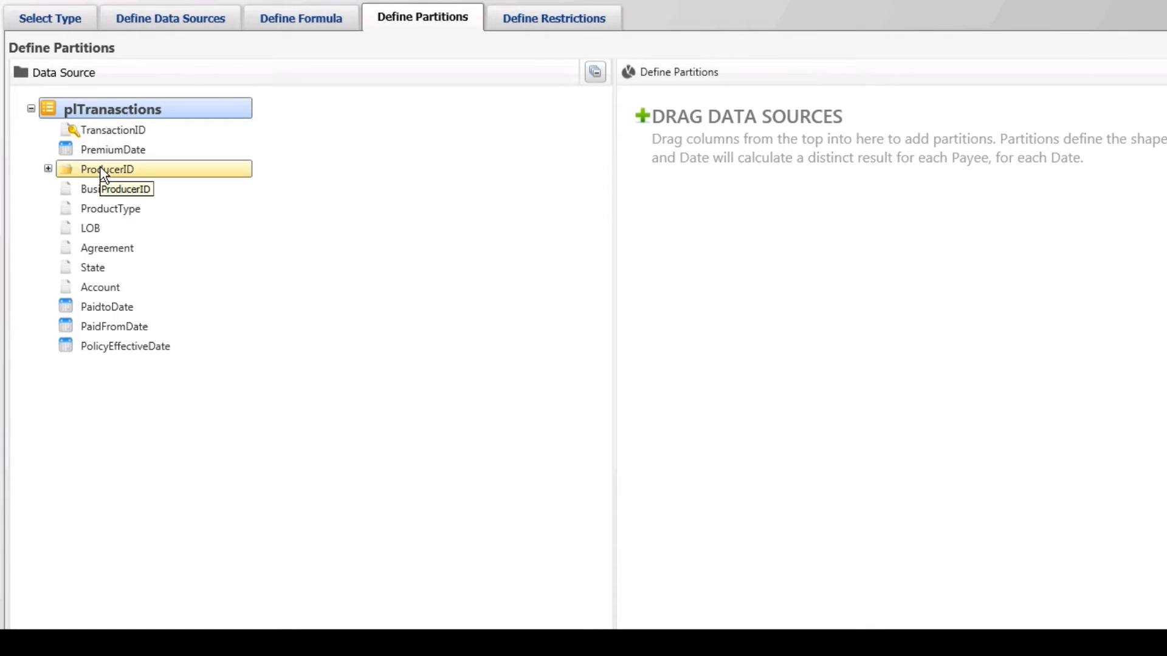
{"action": "left_click_drag", "start_coordinate": [106, 169], "coordinate": [728, 109]}
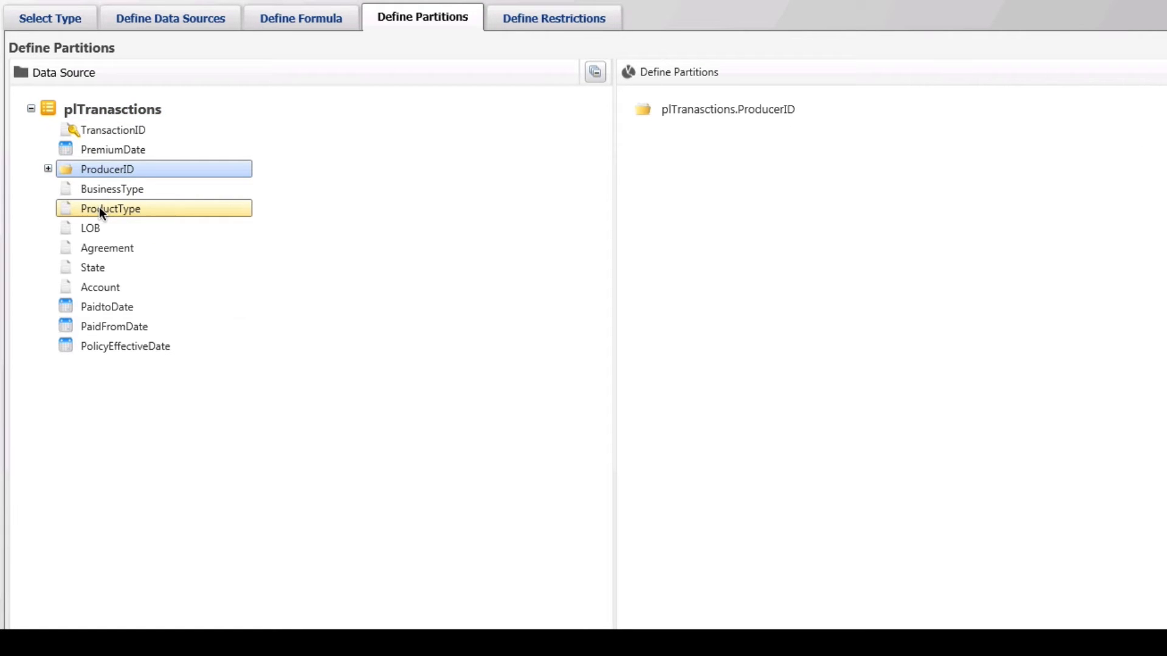
{"action": "double_click", "coordinate": [109, 208]}
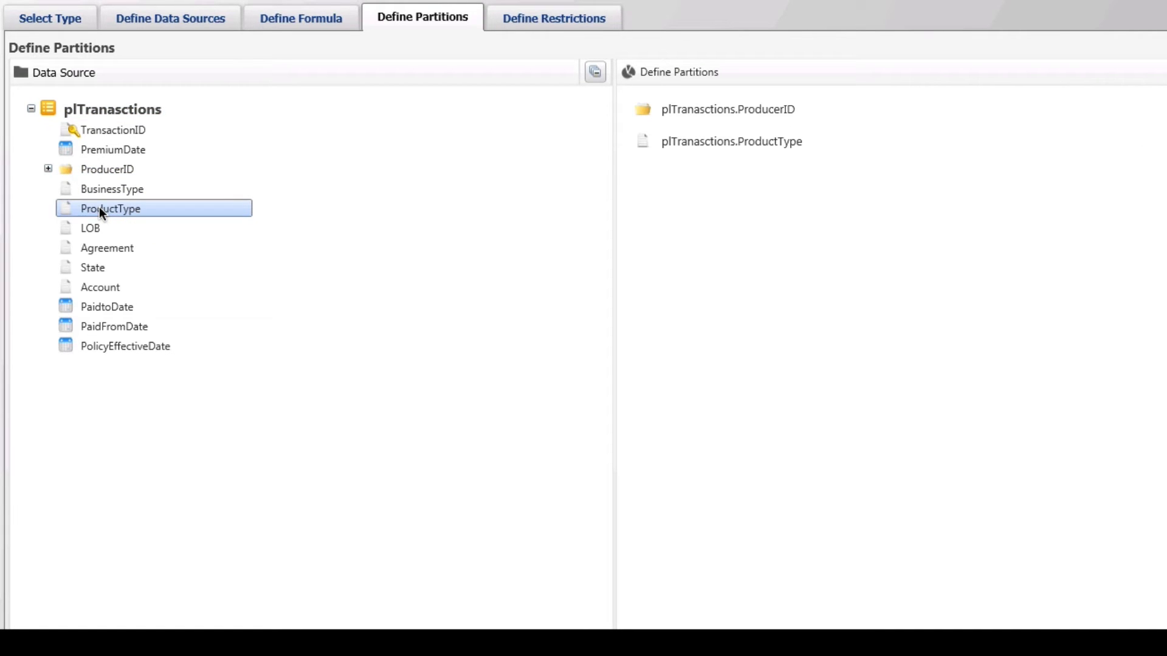
{"action": "double_click", "coordinate": [112, 149]}
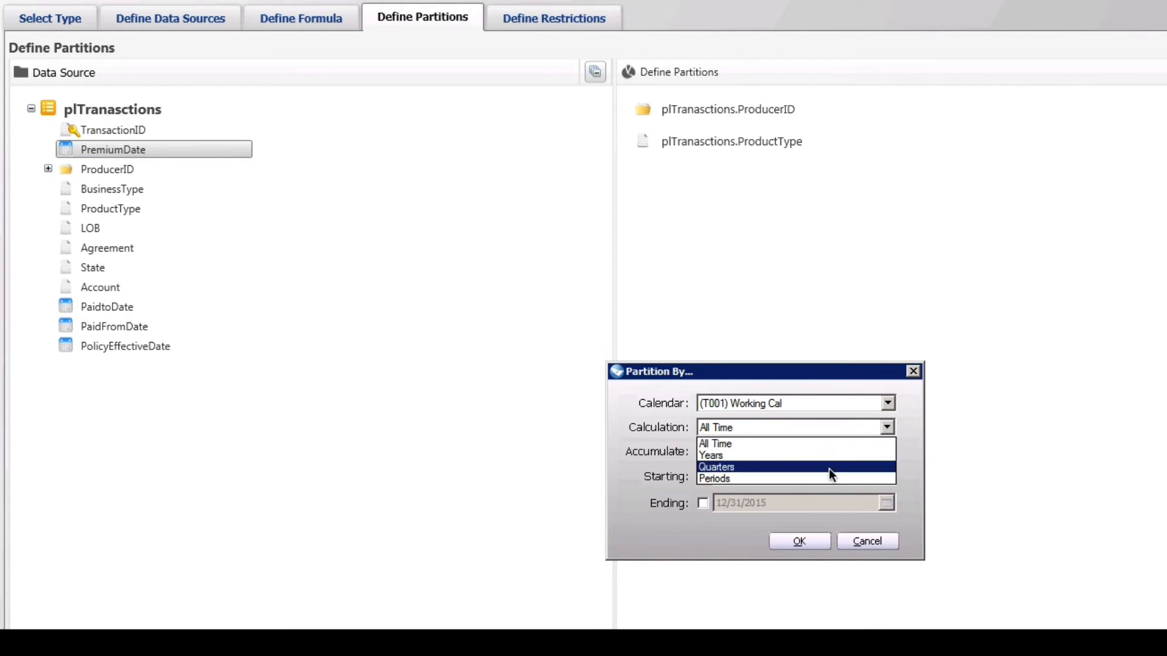
{"action": "left_click", "coordinate": [713, 478]}
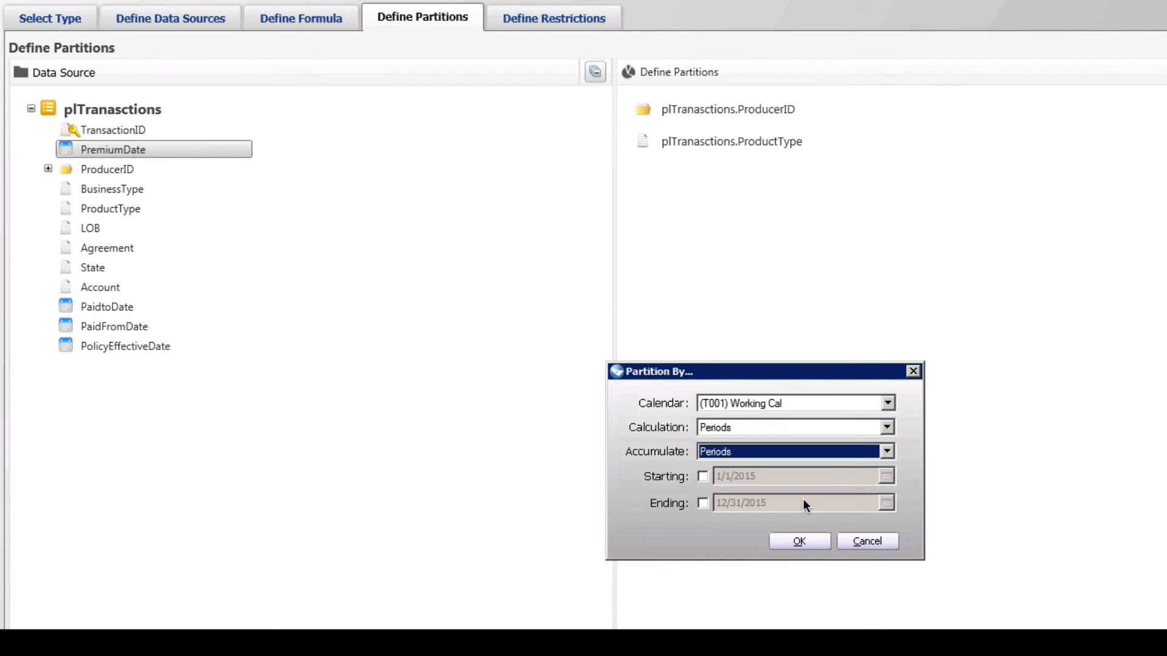
{"action": "left_click", "coordinate": [798, 541]}
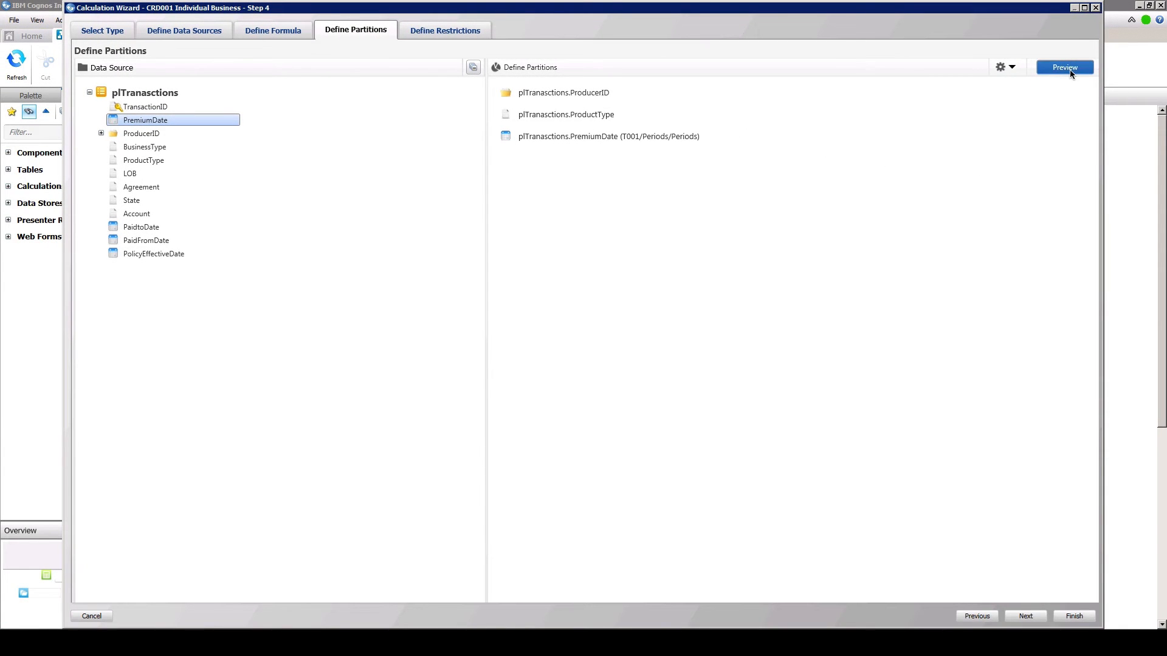
- Preview the results, then delete the ProductType partition
{"action": "left_click", "coordinate": [1064, 67]}
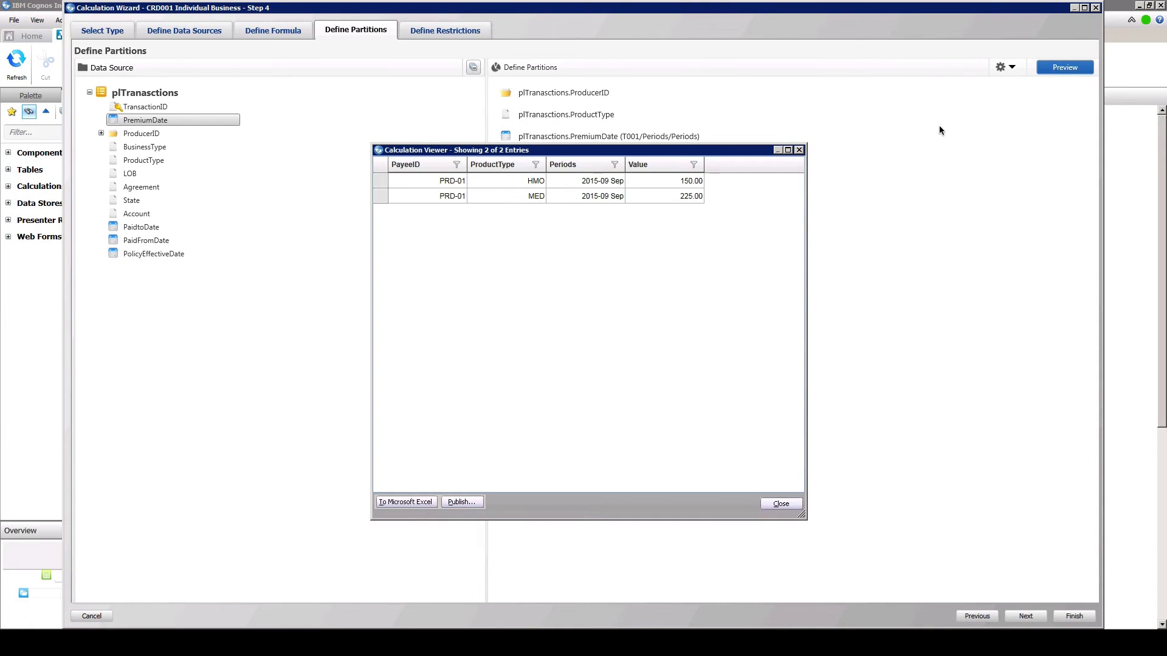
{"action": "left_click", "coordinate": [780, 503]}
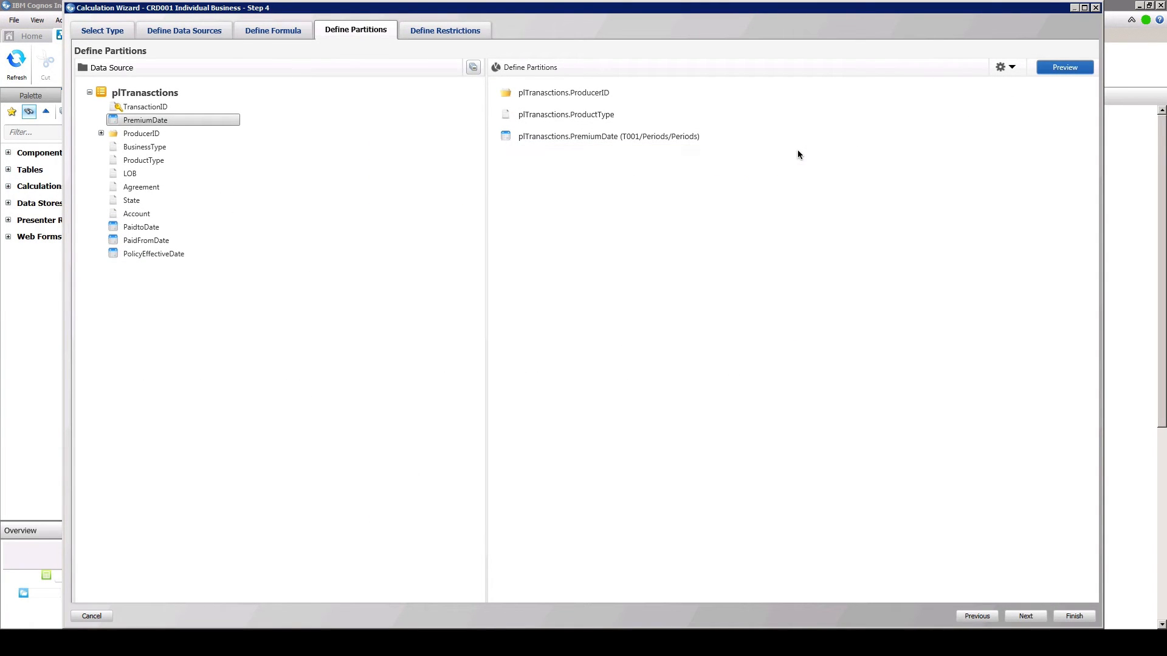
{"action": "right_click", "coordinate": [566, 113]}
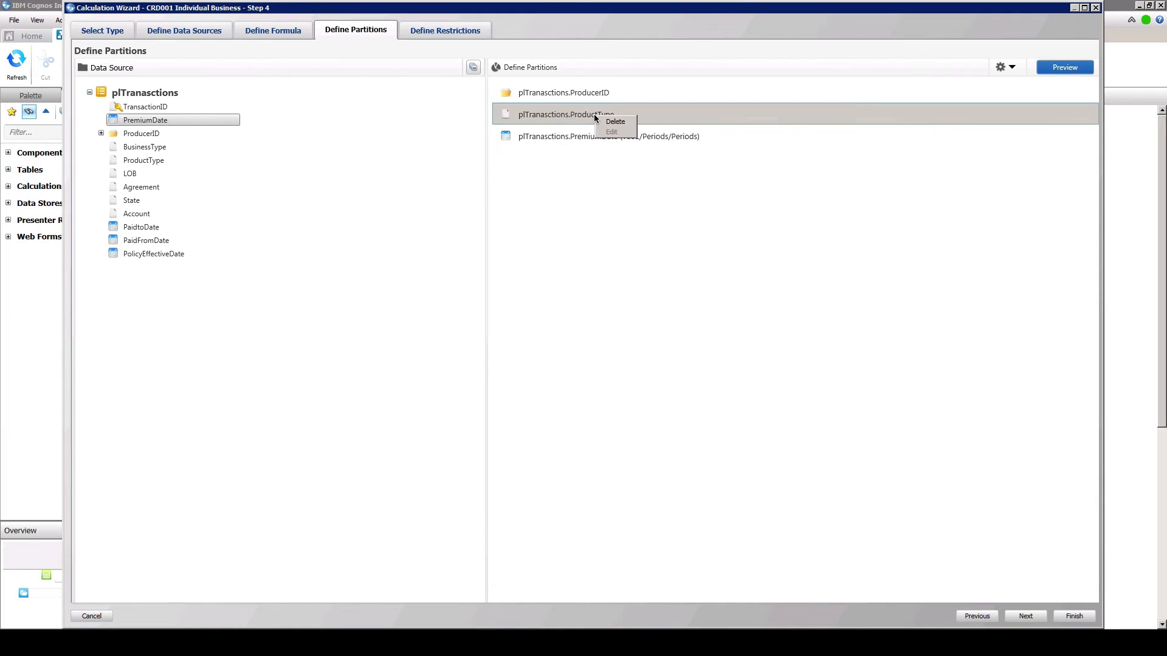
{"action": "left_click", "coordinate": [614, 122]}
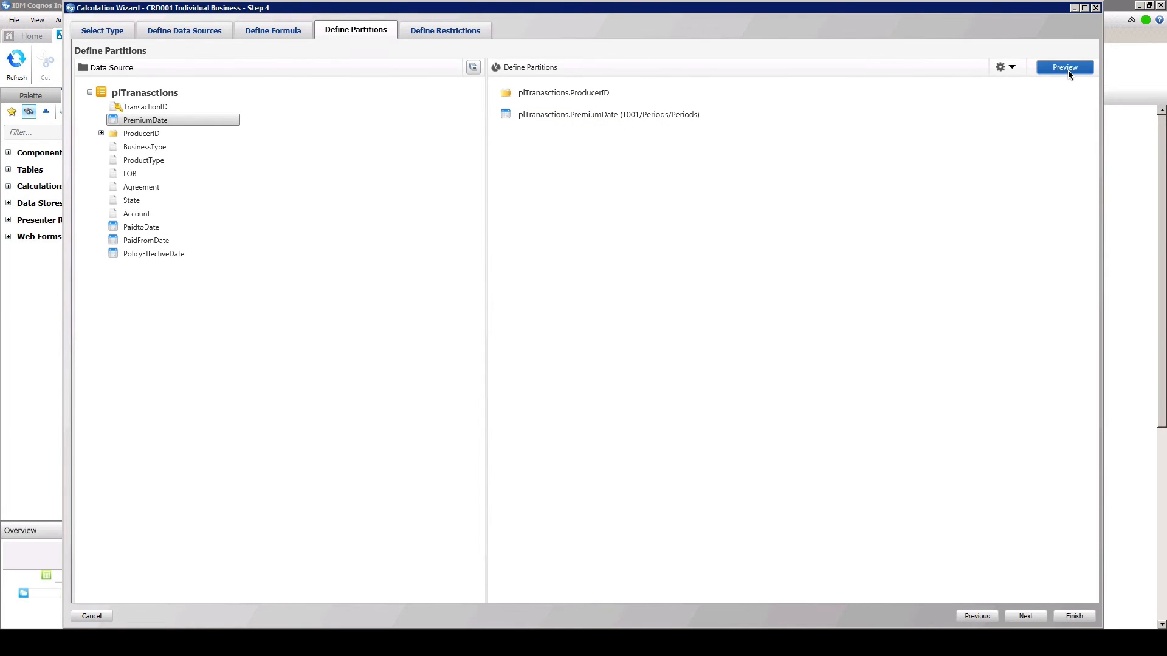
- Preview results without ProductType, then re-add ProductType as a partition
{"action": "left_click", "coordinate": [1063, 67]}
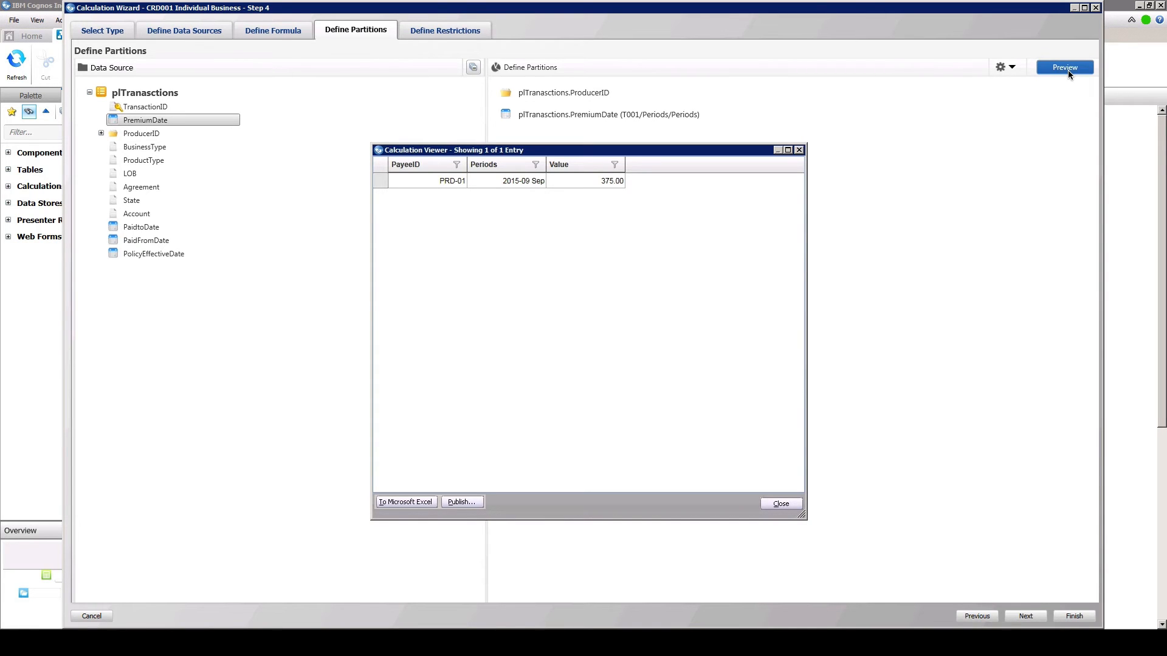
{"action": "mouse_move", "coordinate": [810, 153]}
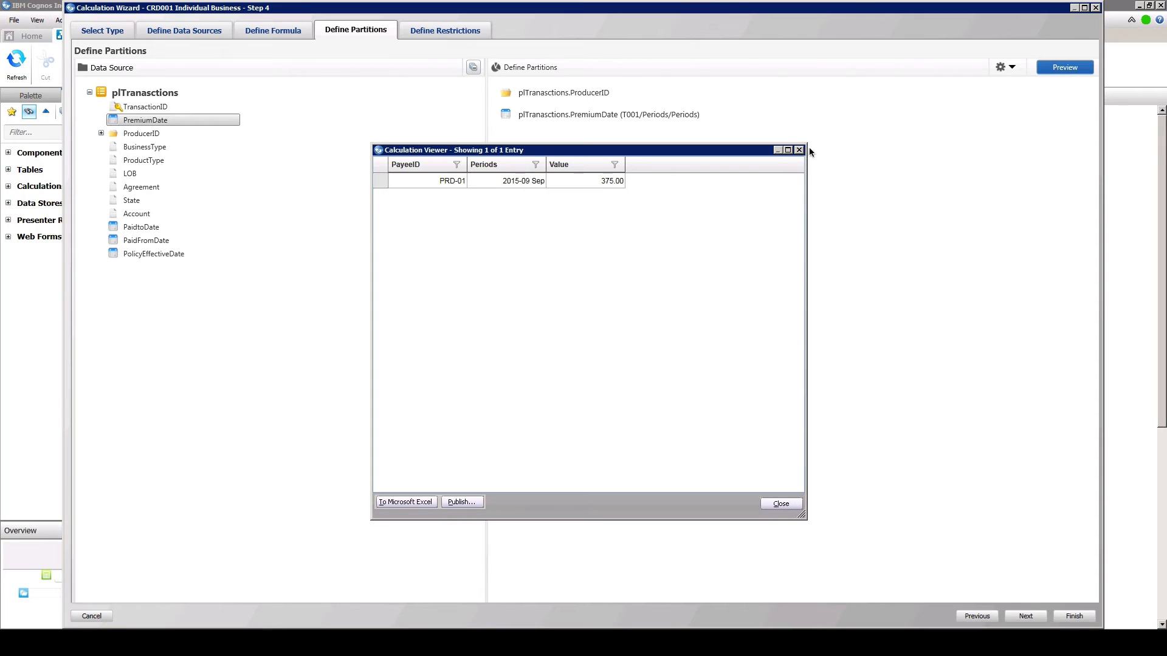
{"action": "left_click", "coordinate": [780, 503]}
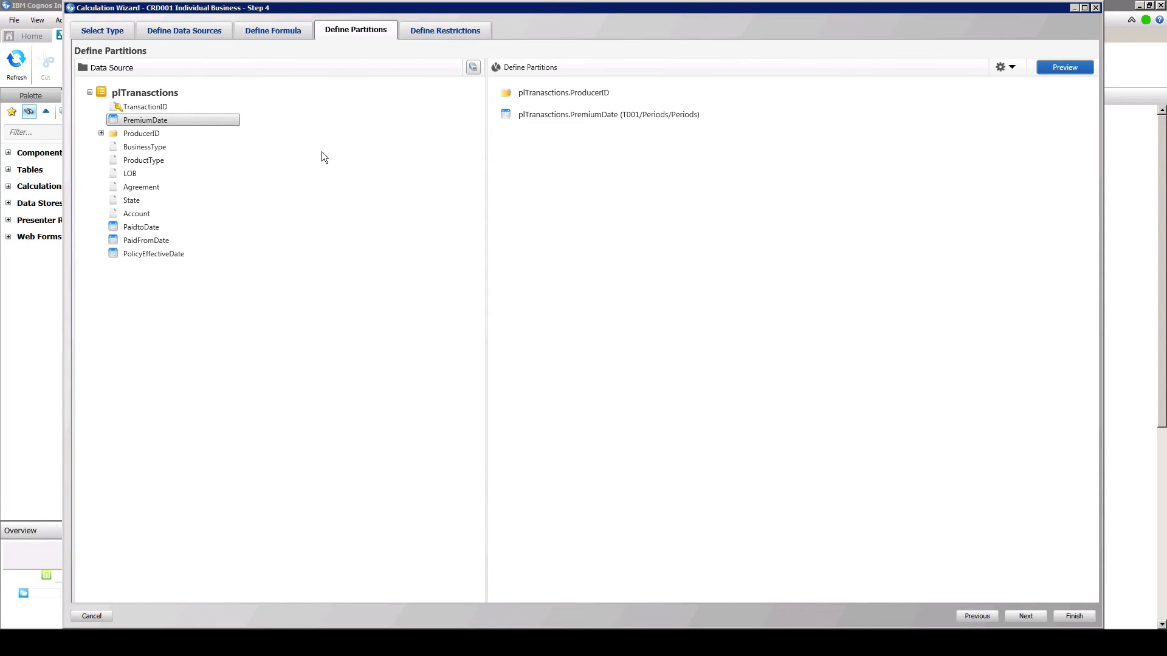
{"action": "double_click", "coordinate": [143, 160]}
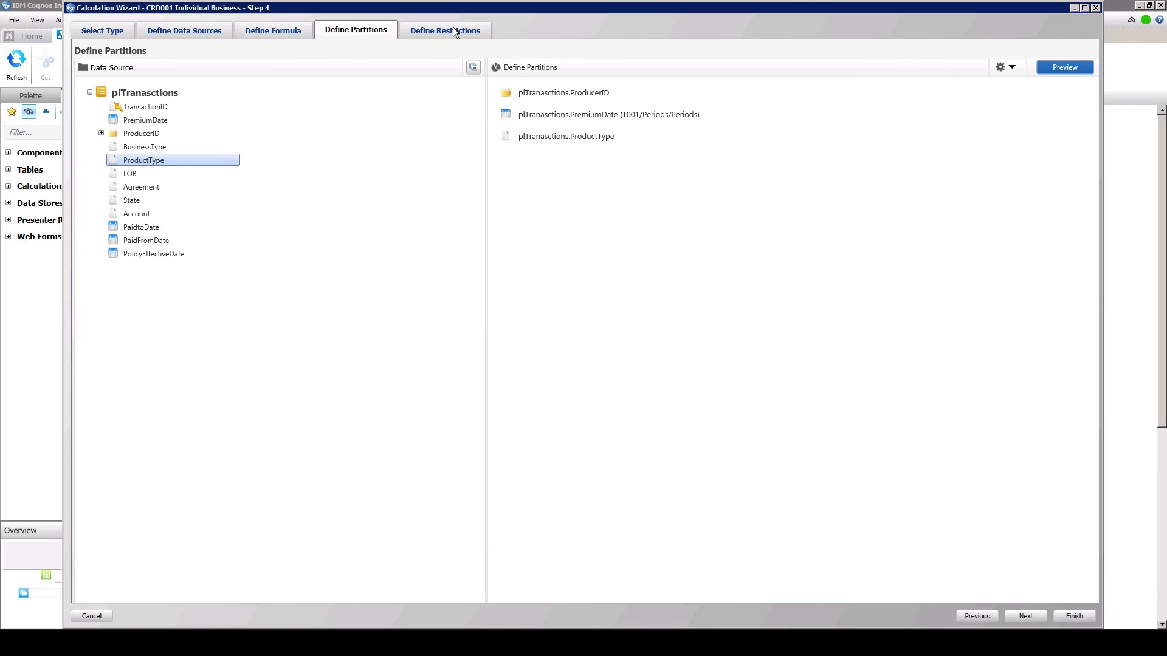
{"action": "left_click", "coordinate": [444, 29]}
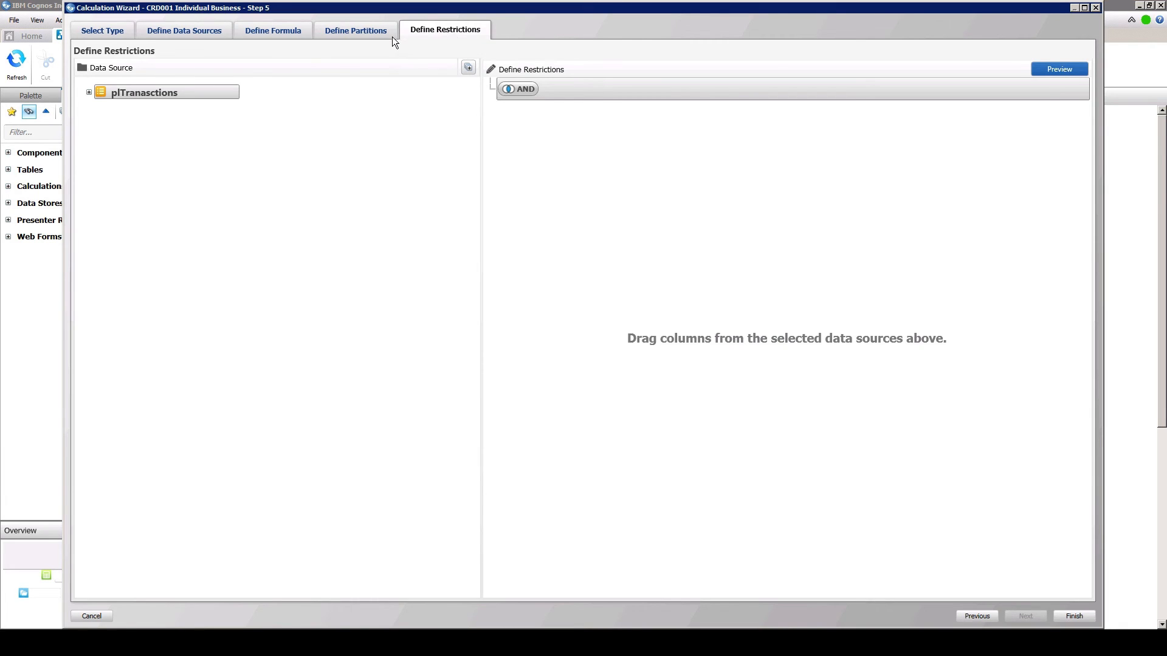
- Restrict CRD001 to BusinessType 'I' and finish the calculation
{"action": "left_click", "coordinate": [88, 93]}
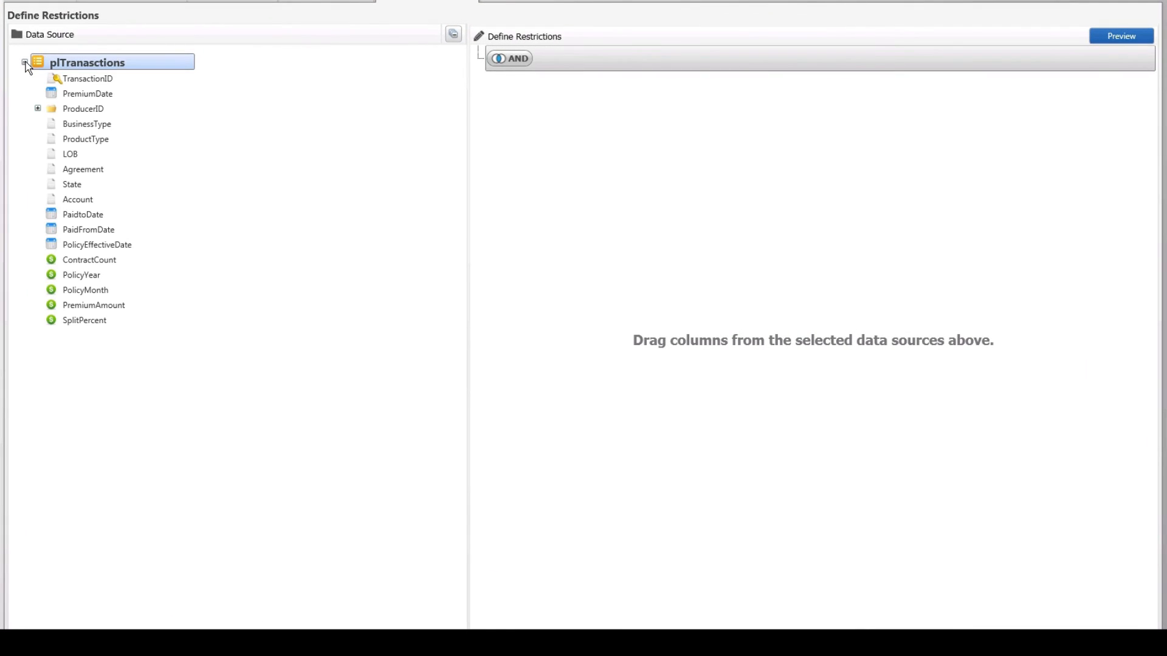
{"action": "left_click", "coordinate": [86, 124]}
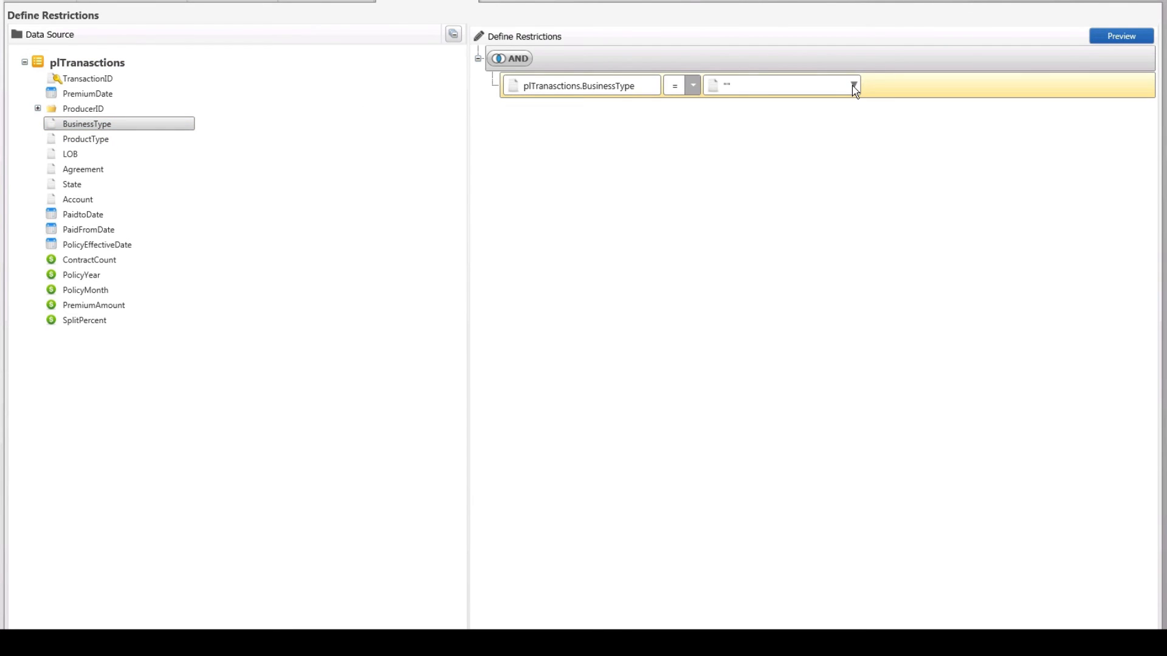
{"action": "left_click", "coordinate": [853, 86]}
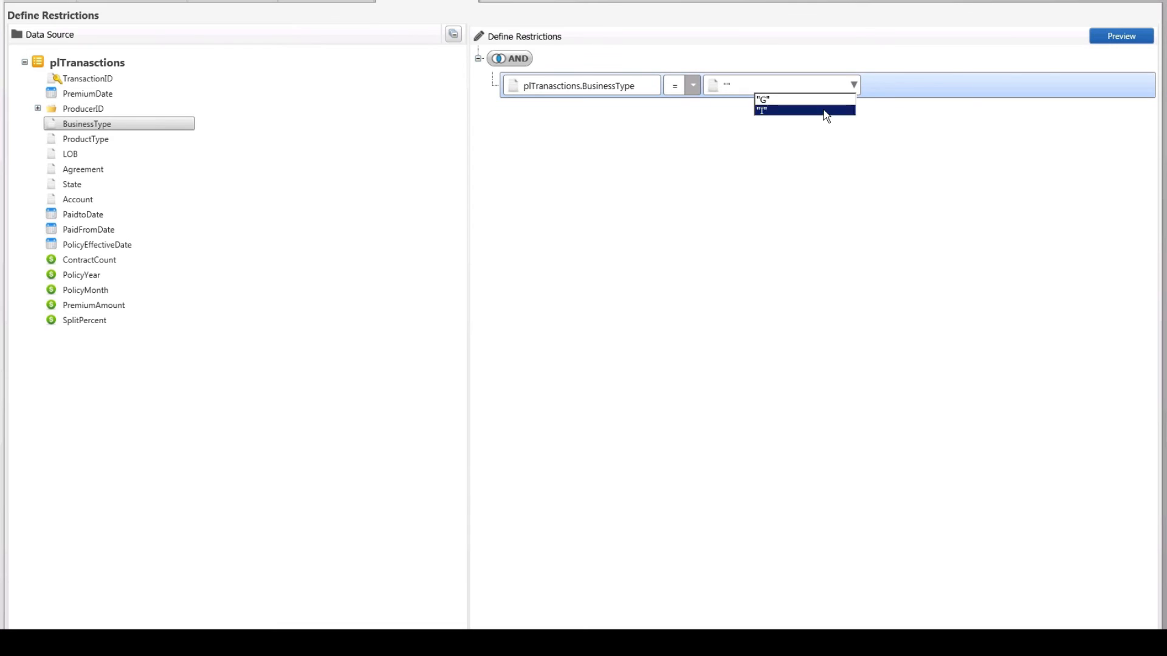
{"action": "left_click", "coordinate": [802, 110]}
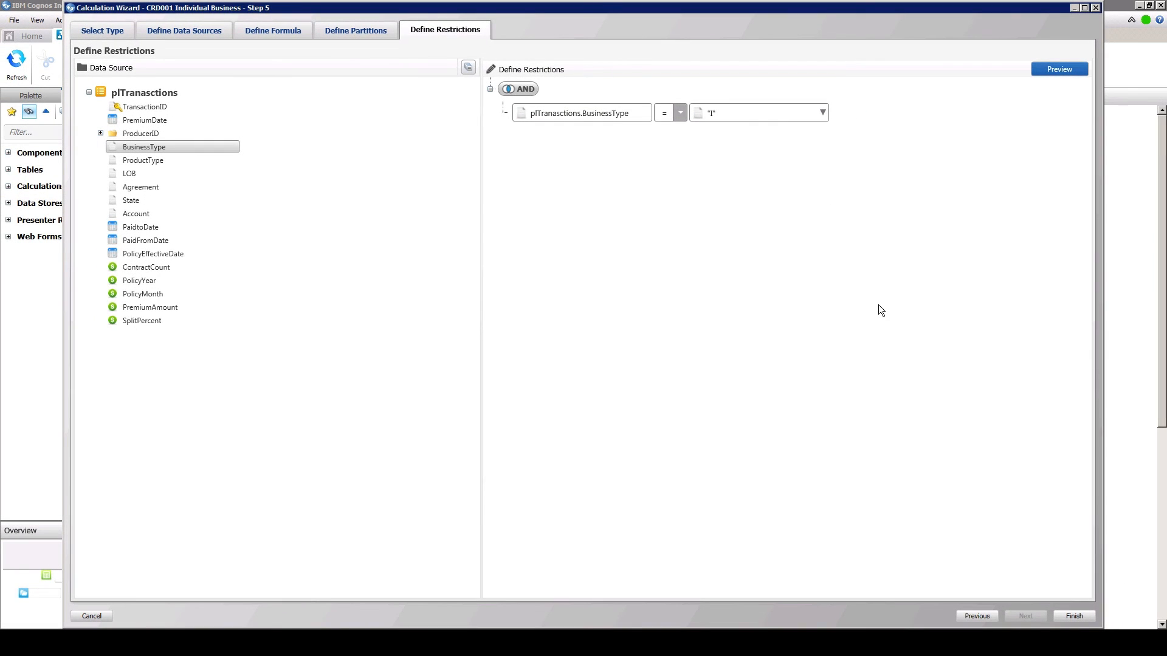
{"action": "left_click", "coordinate": [1074, 616]}
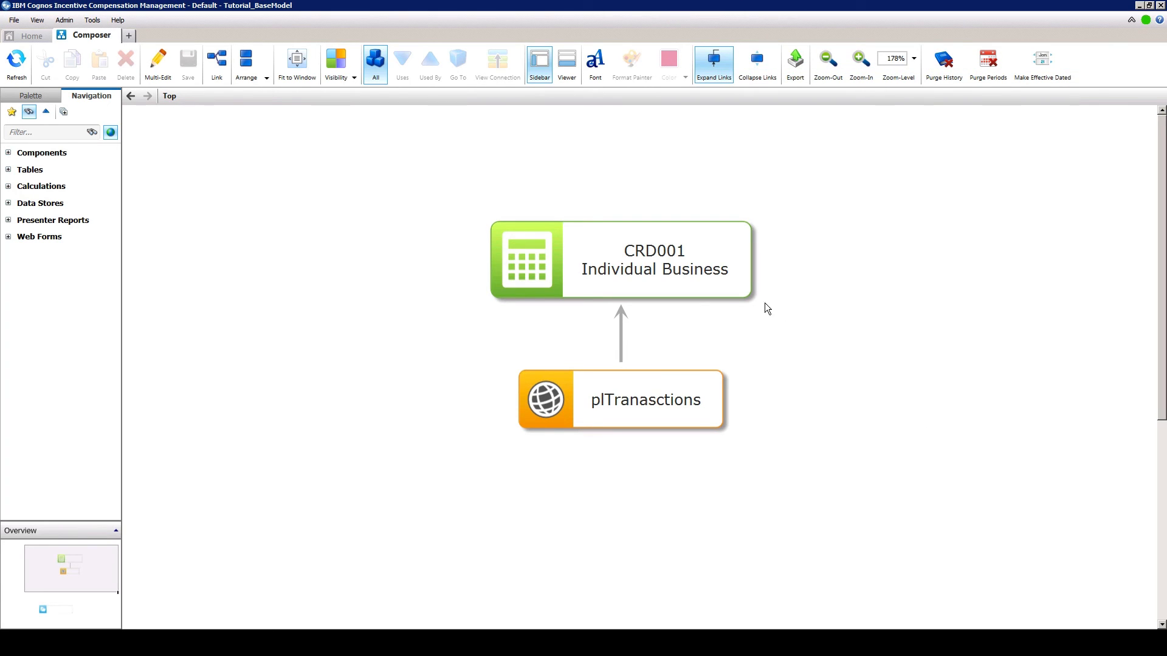
- Copy and paste CRD001 as 'CRD001 Individual Business2', automatched to plTransactions
{"action": "right_click", "coordinate": [653, 259]}
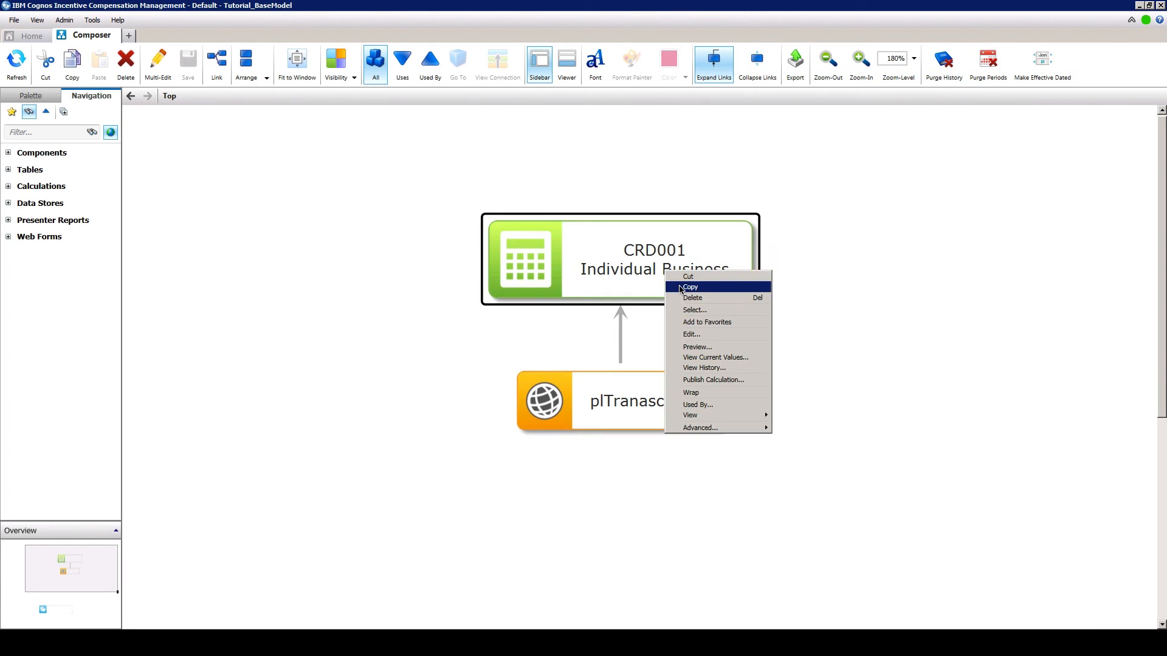
{"action": "left_click", "coordinate": [826, 279]}
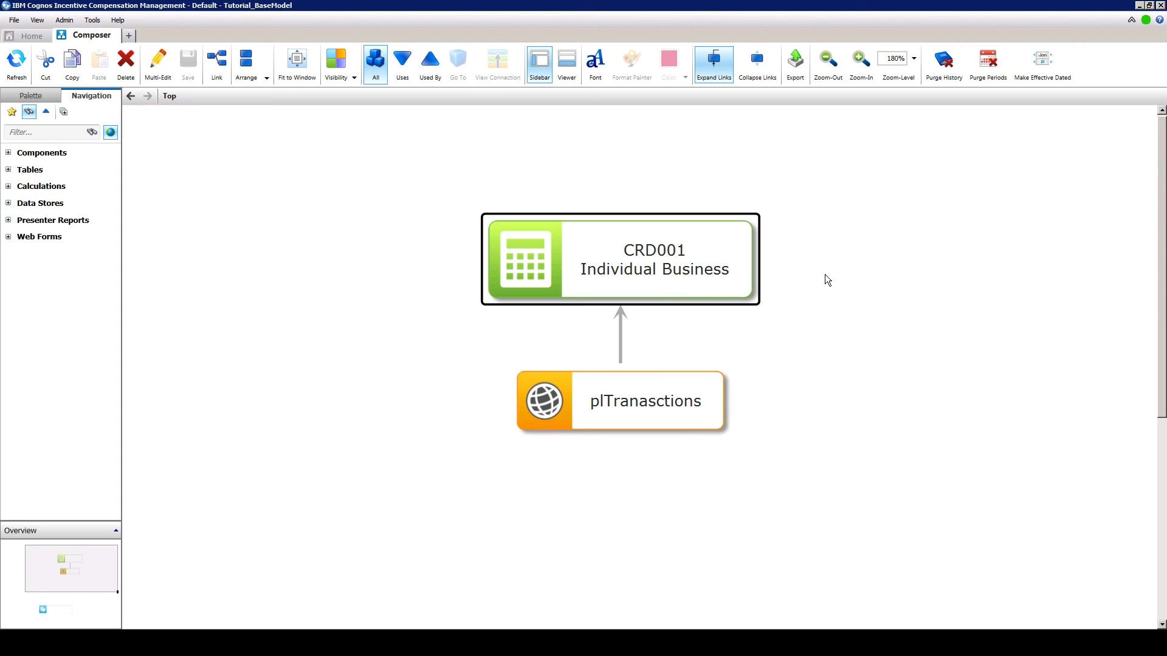
{"action": "left_click", "coordinate": [853, 283]}
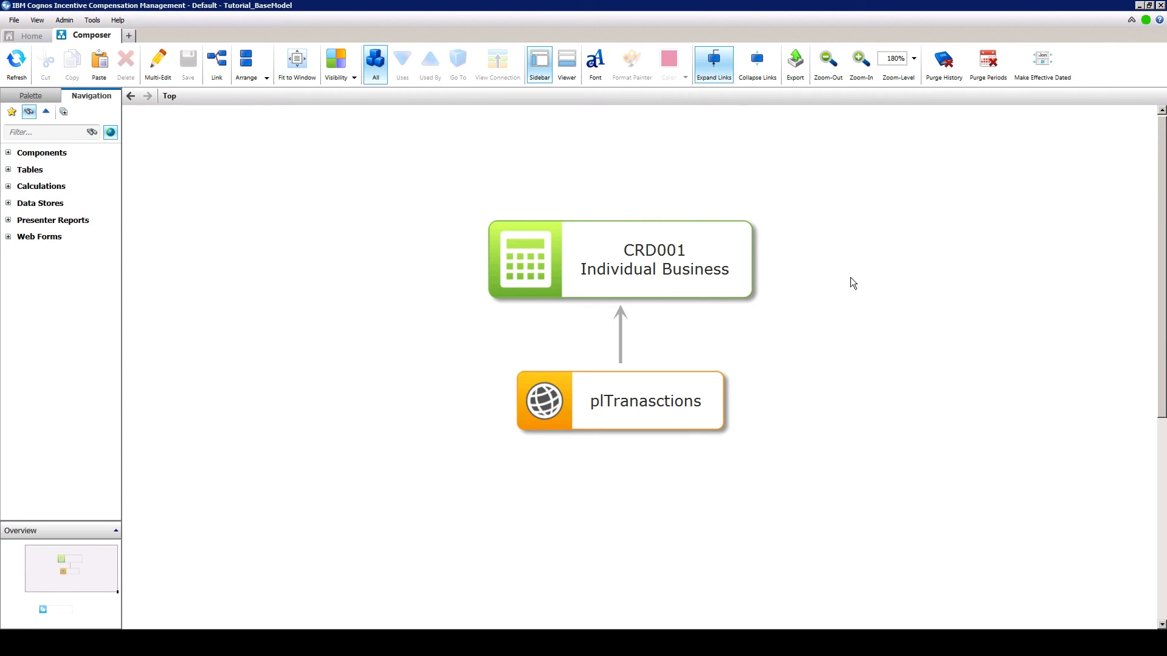
{"action": "left_click", "coordinate": [98, 61]}
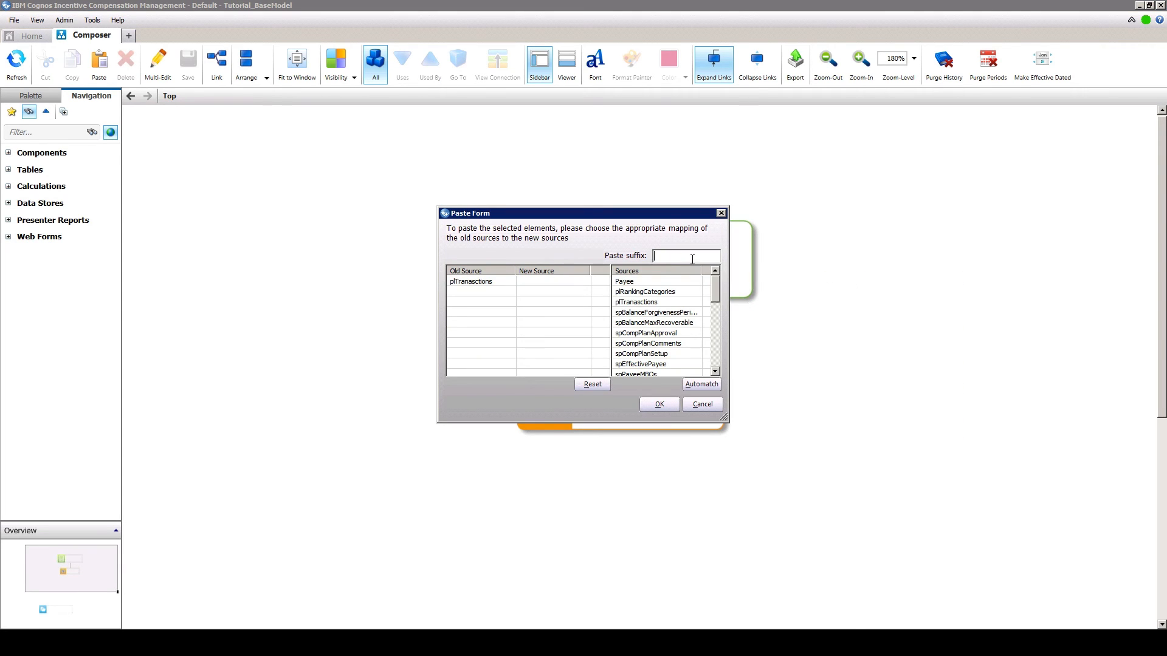
{"action": "type", "text": "2"}
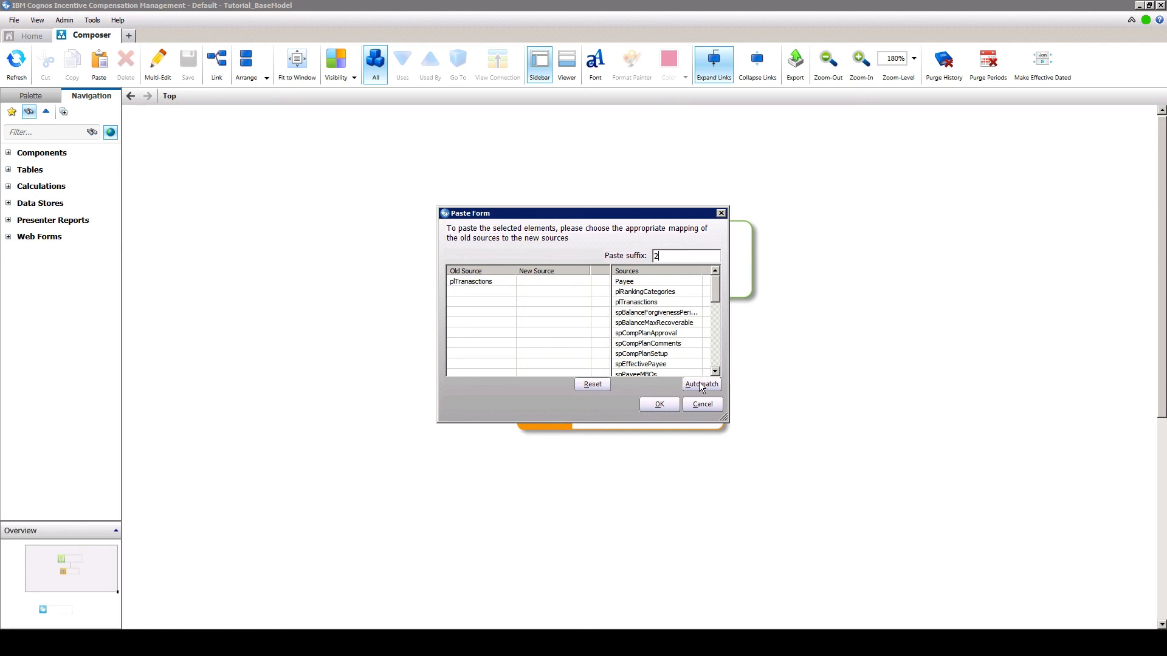
{"action": "left_click", "coordinate": [700, 384]}
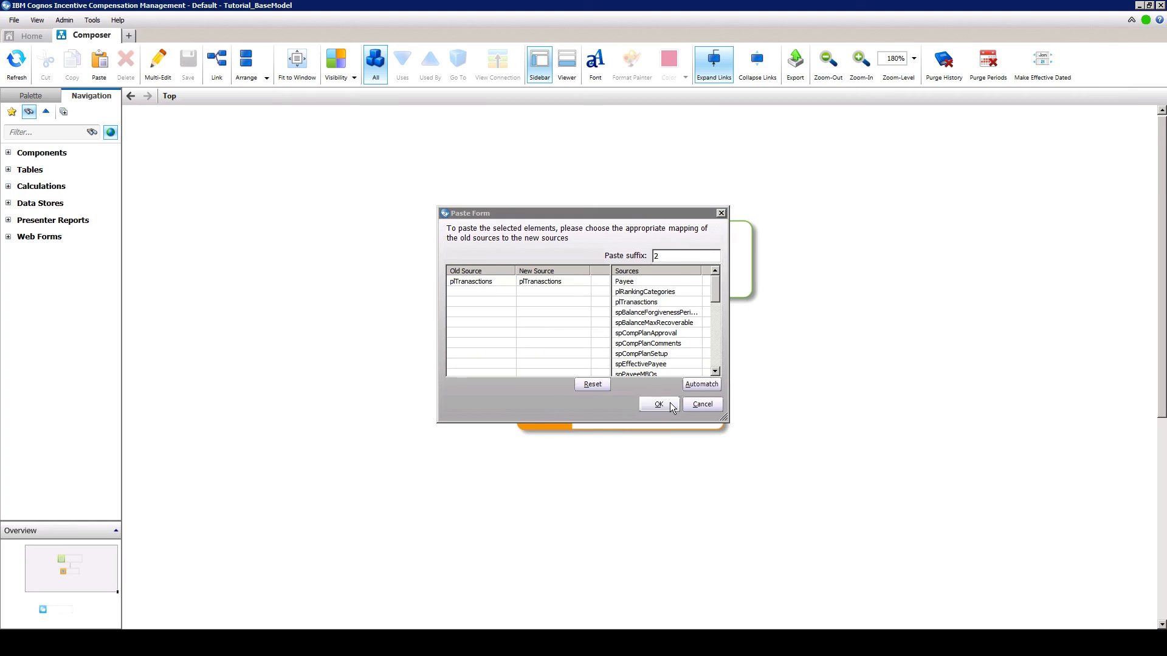
{"action": "left_click", "coordinate": [657, 404]}
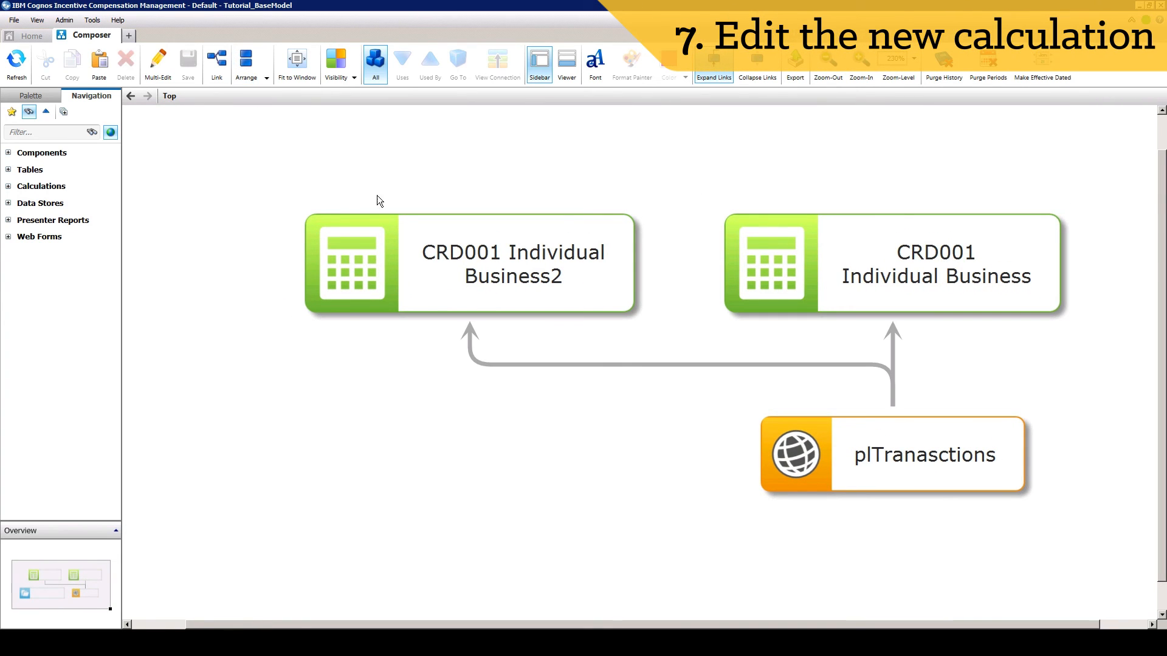
- Edit the copy, rename it 'CRD002 Group business', and reach its SUM(PremiumAmount) formula step
{"action": "right_click", "coordinate": [468, 264]}
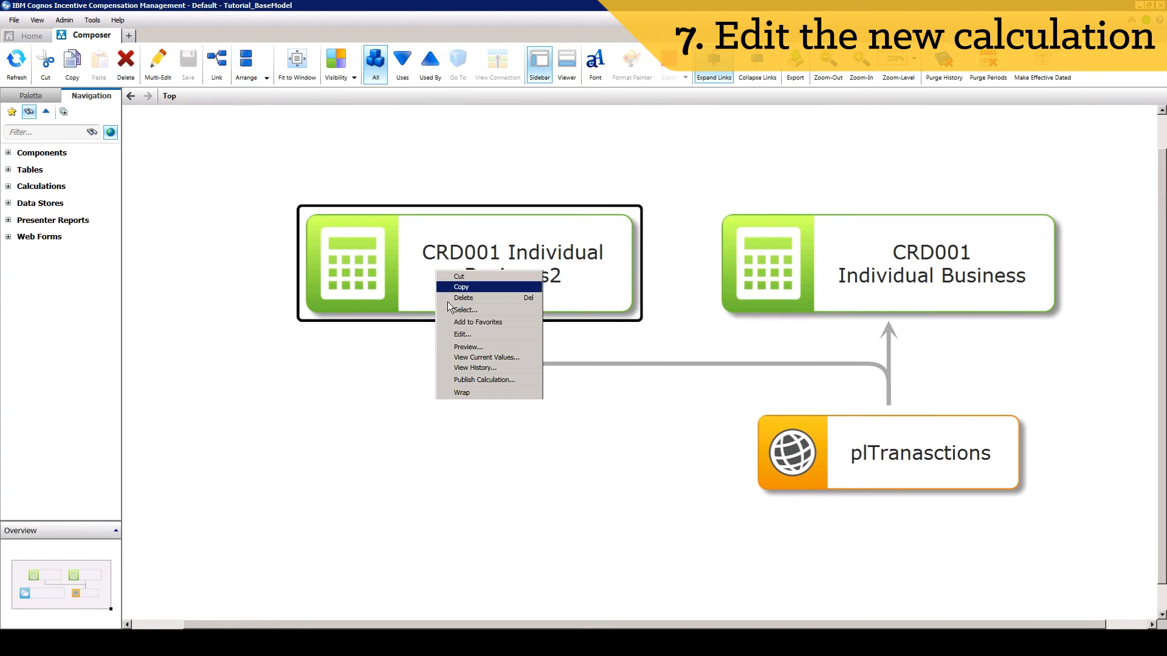
{"action": "left_click", "coordinate": [462, 334]}
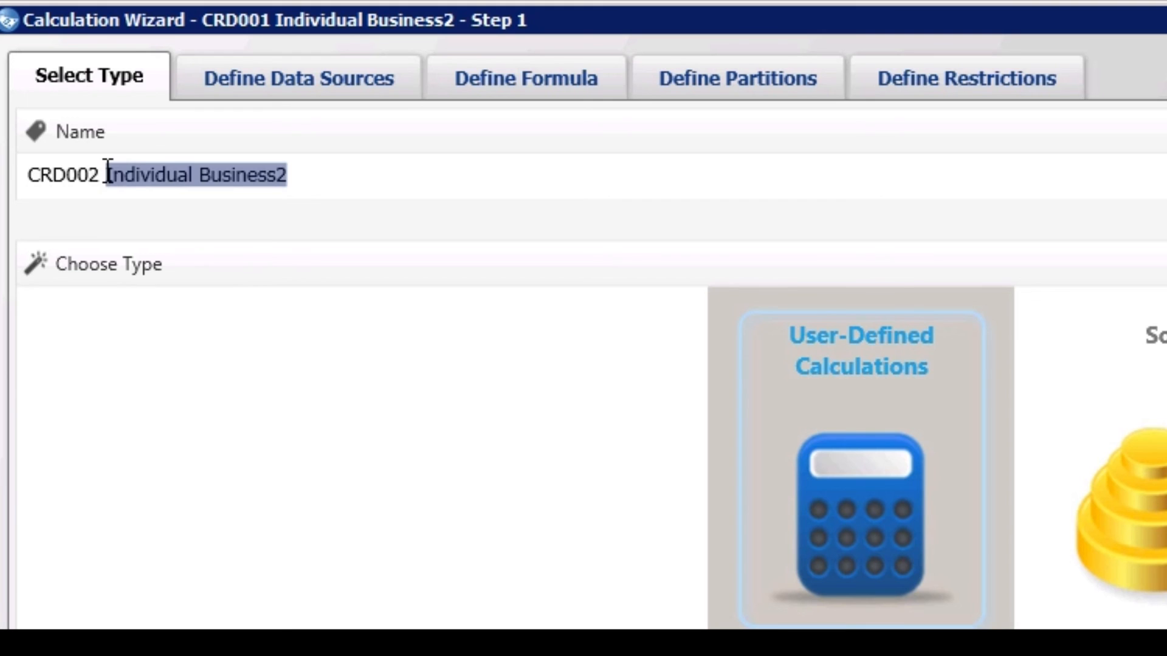
{"action": "type", "text": "Group busines"}
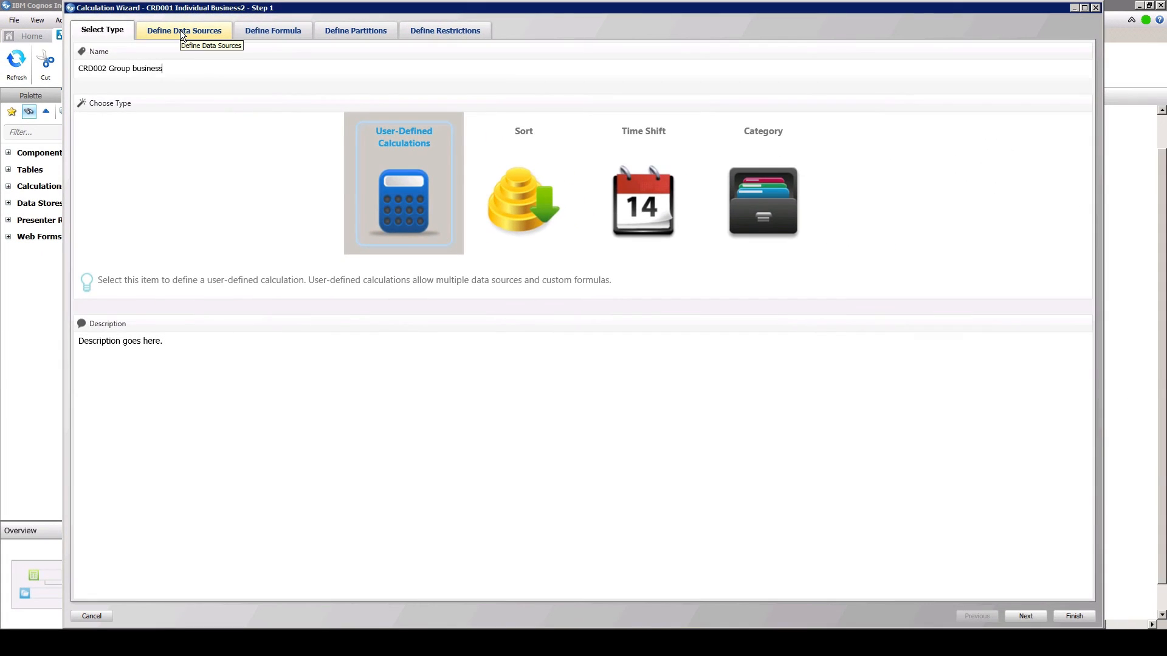
{"action": "left_click", "coordinate": [183, 31]}
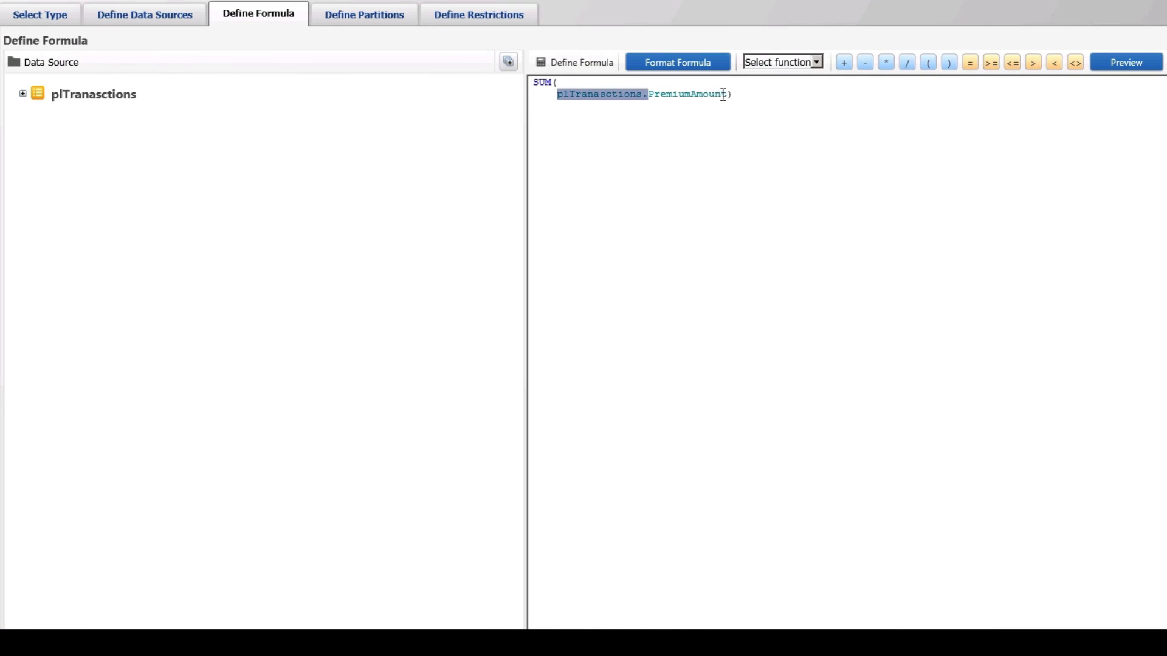
- Replace PremiumAmount with plTransactions.ContractCount in the formula, then move to the restrictions step
{"action": "left_click", "coordinate": [23, 94]}
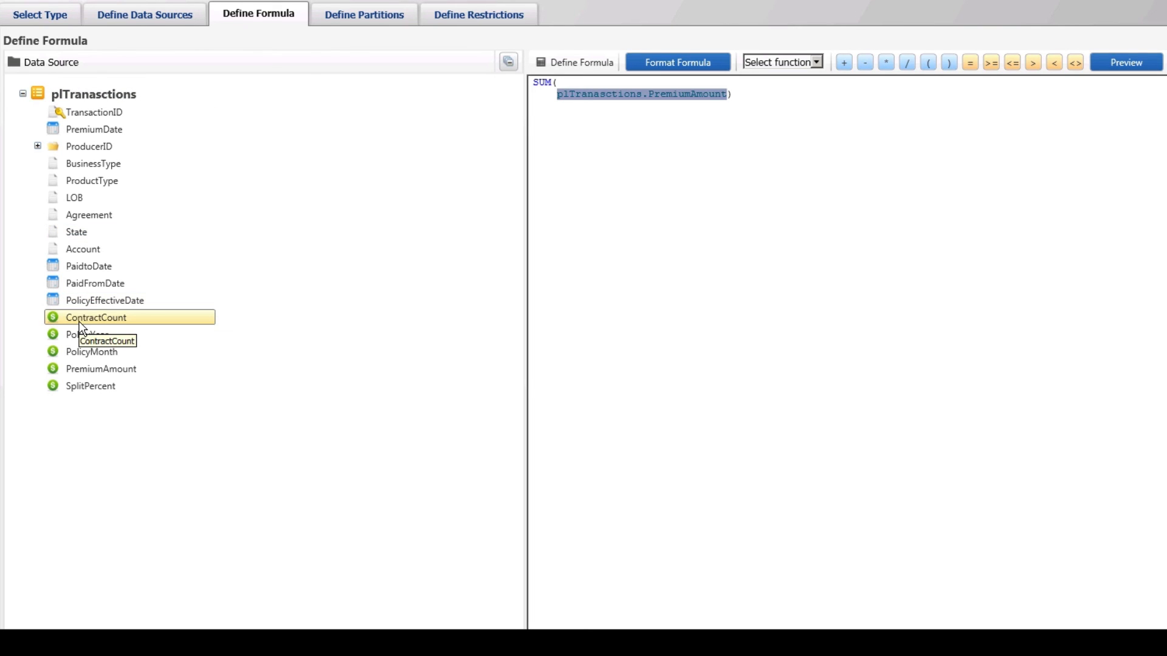
{"action": "double_click", "coordinate": [96, 318]}
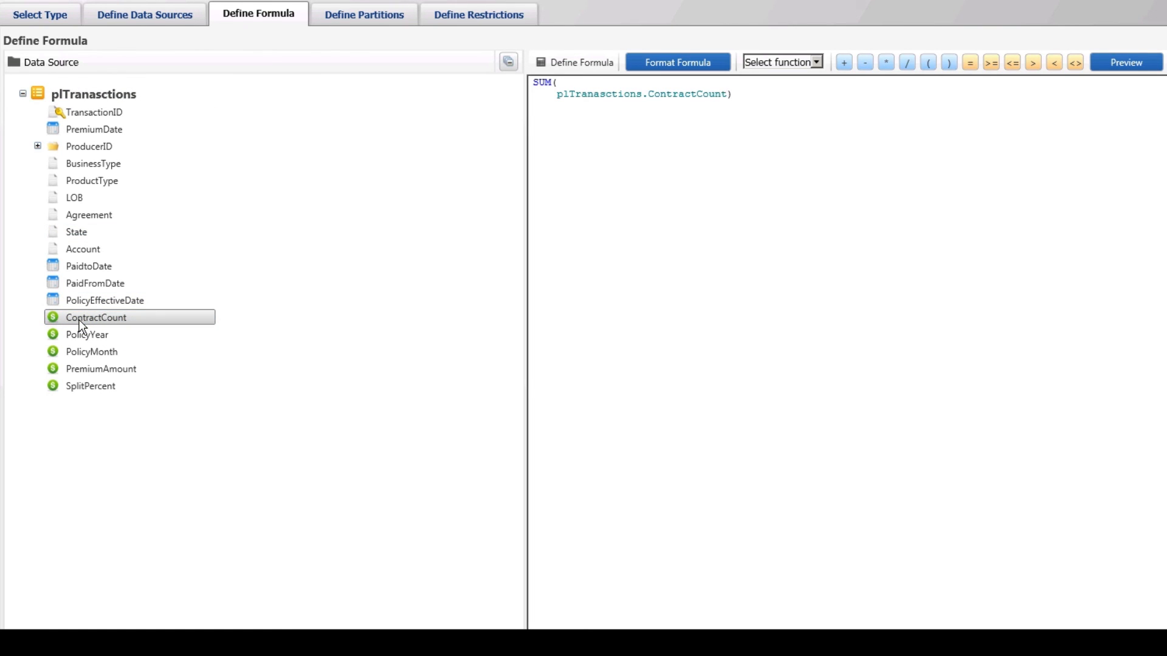
{"action": "mouse_move", "coordinate": [364, 14]}
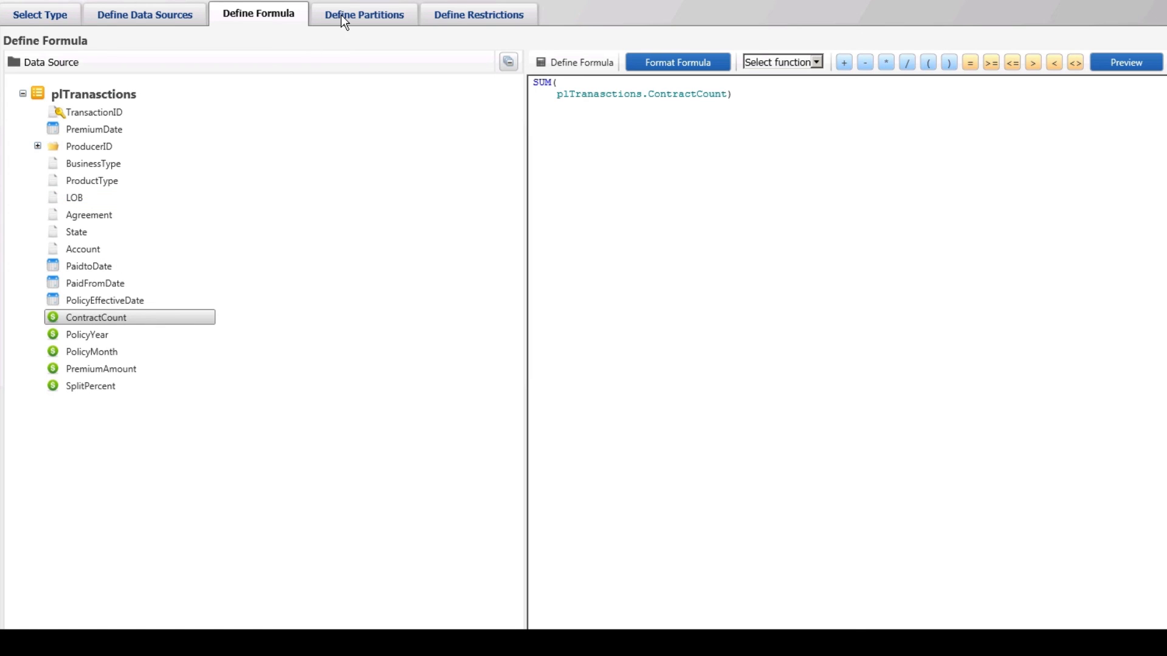
{"action": "left_click", "coordinate": [364, 14]}
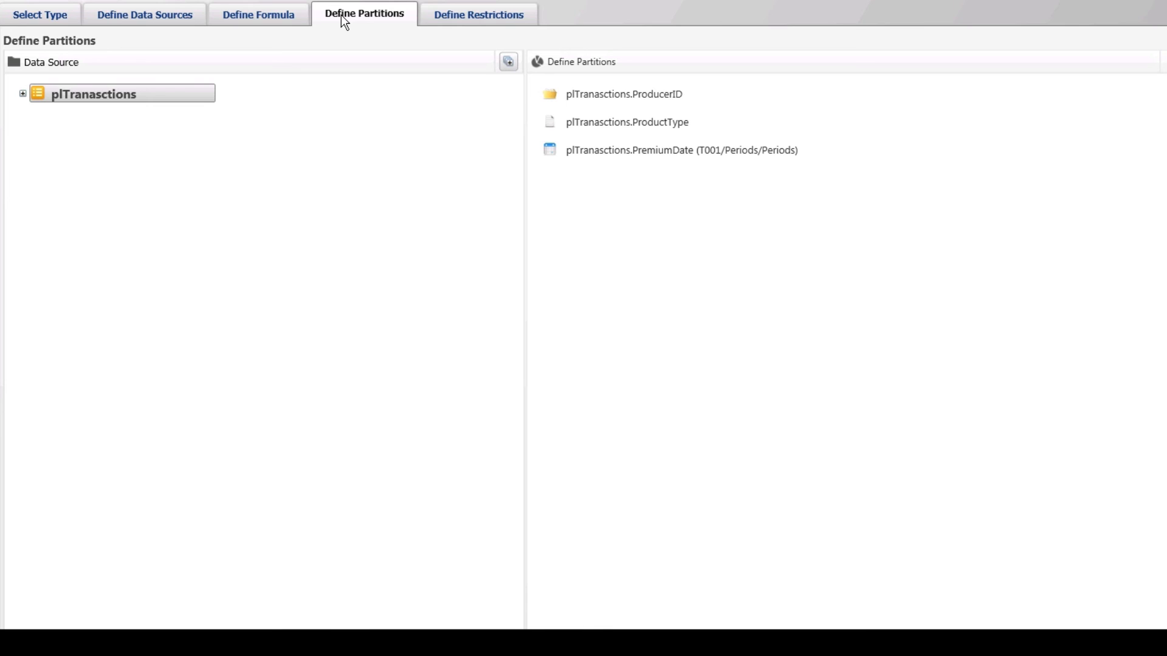
{"action": "left_click", "coordinate": [478, 14]}
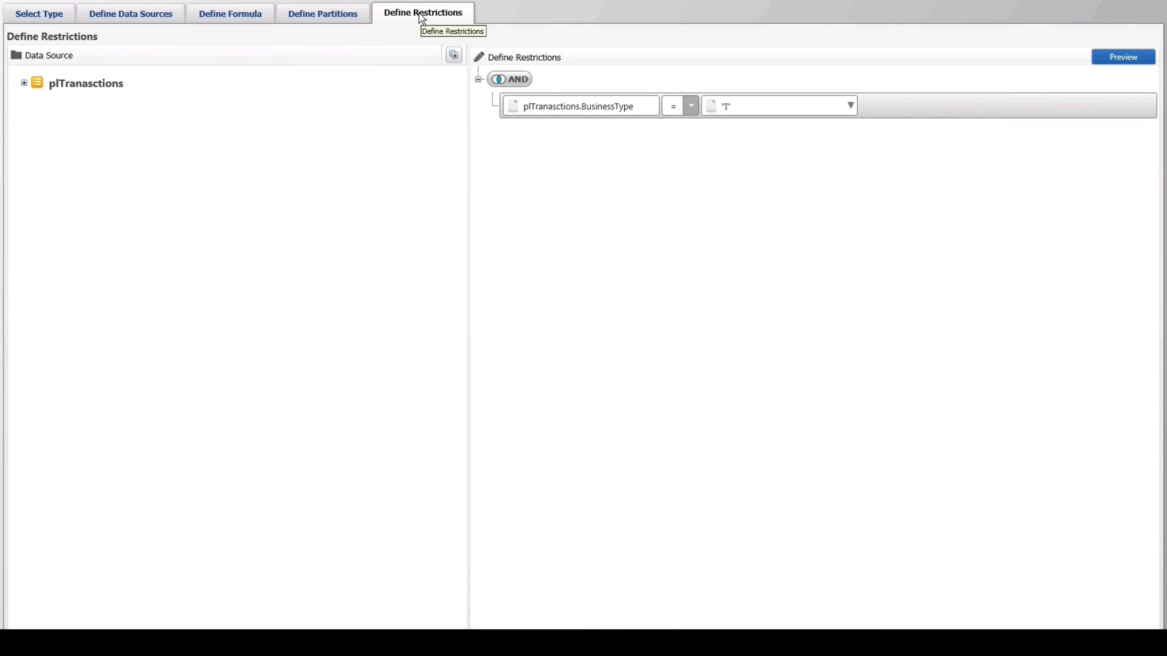
{"action": "mouse_move", "coordinate": [702, 90]}
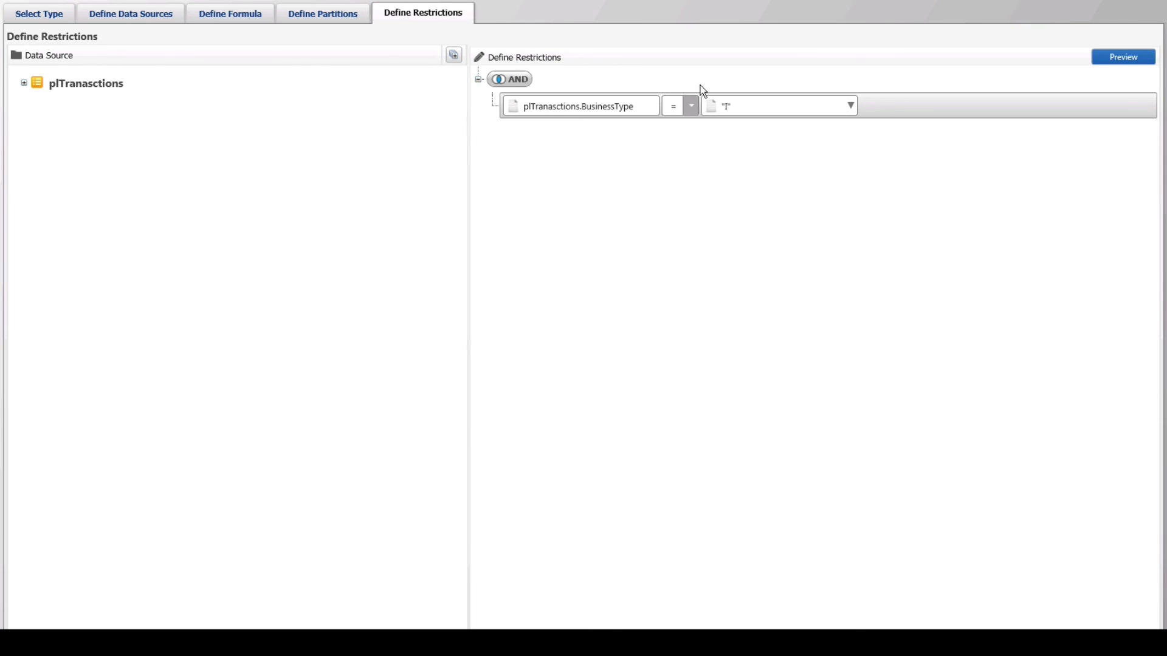
- Change the BusinessType restriction to G, preview the results, and finish the calculation
{"action": "left_click", "coordinate": [850, 106]}
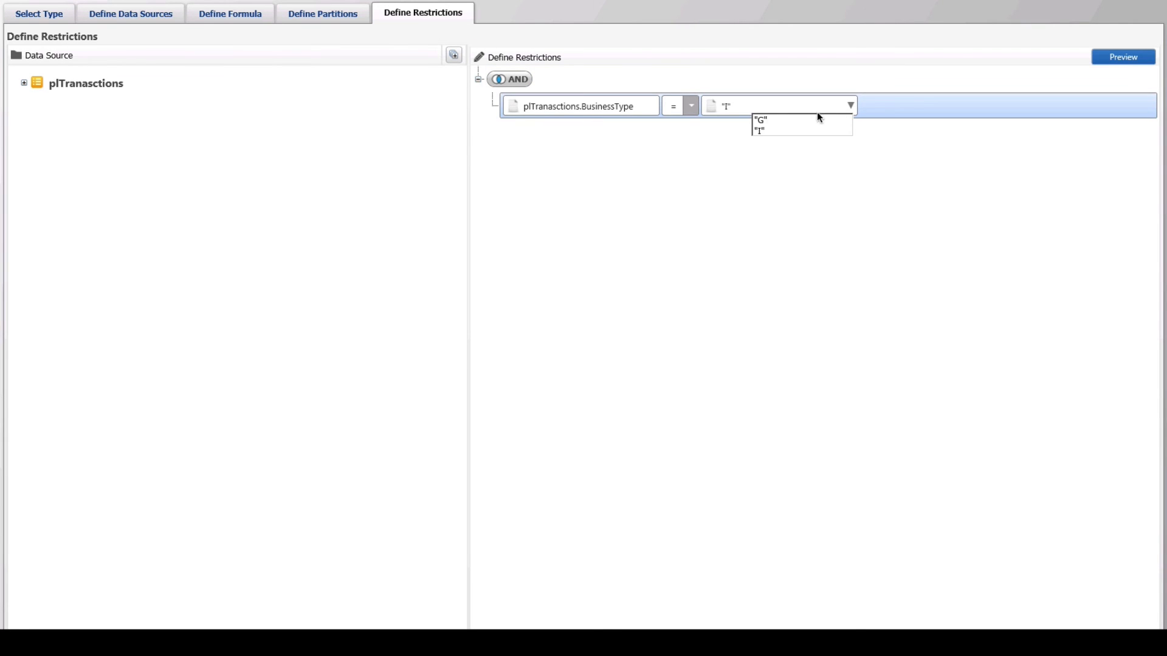
{"action": "left_click", "coordinate": [760, 119]}
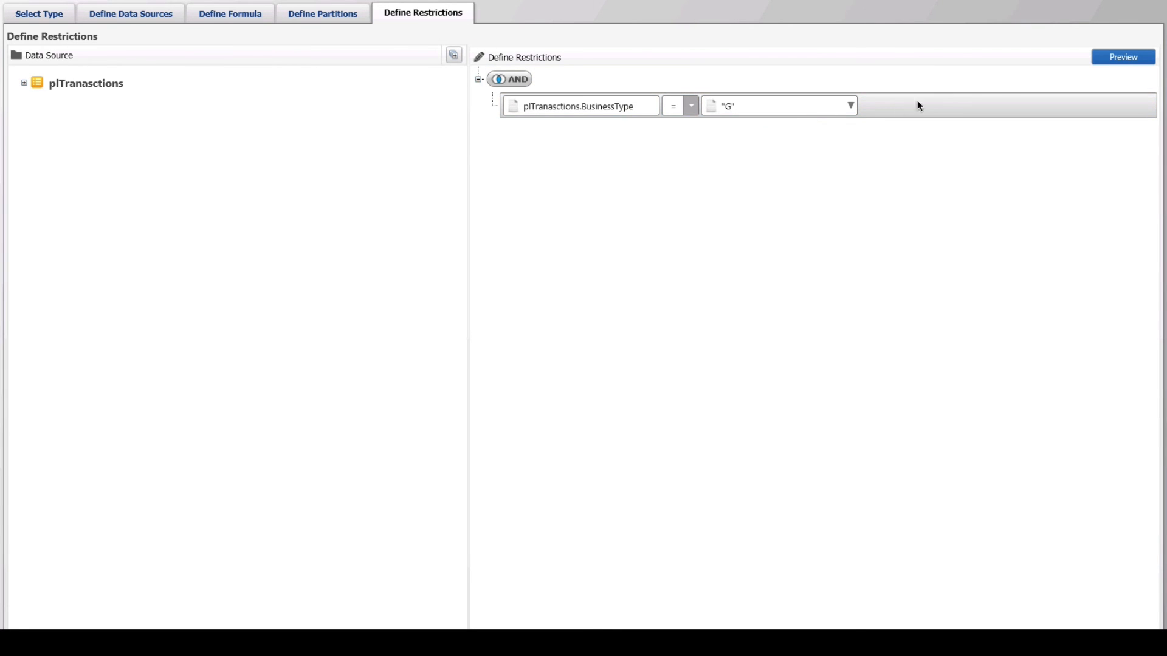
{"action": "left_click", "coordinate": [1123, 56]}
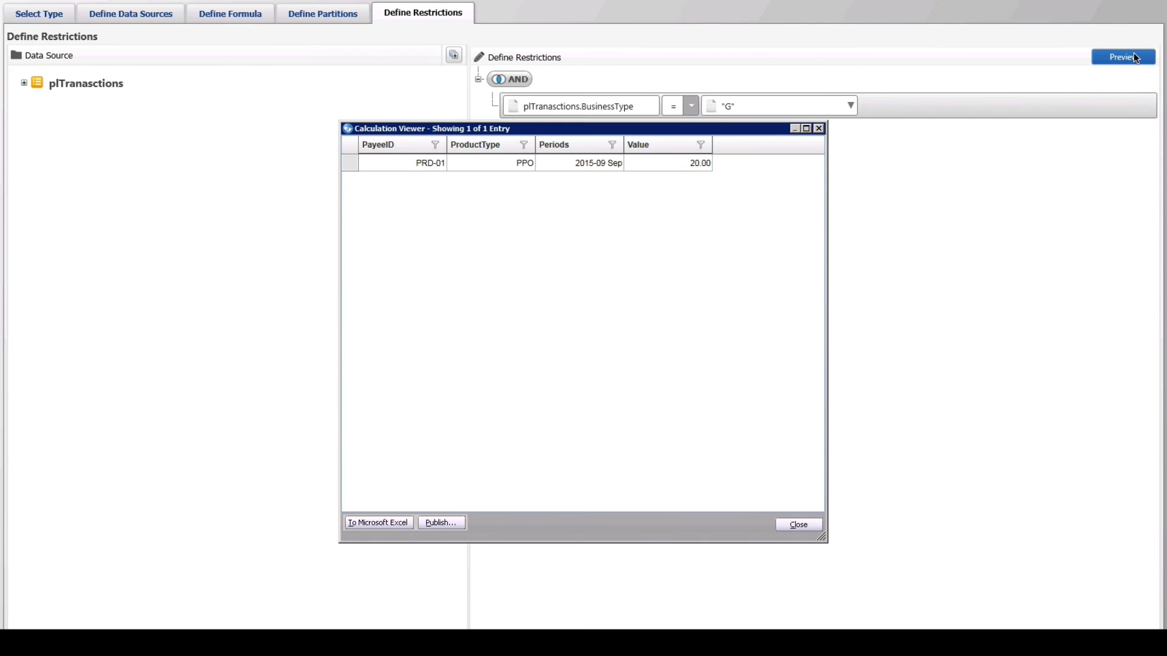
{"action": "mouse_move", "coordinate": [919, 135]}
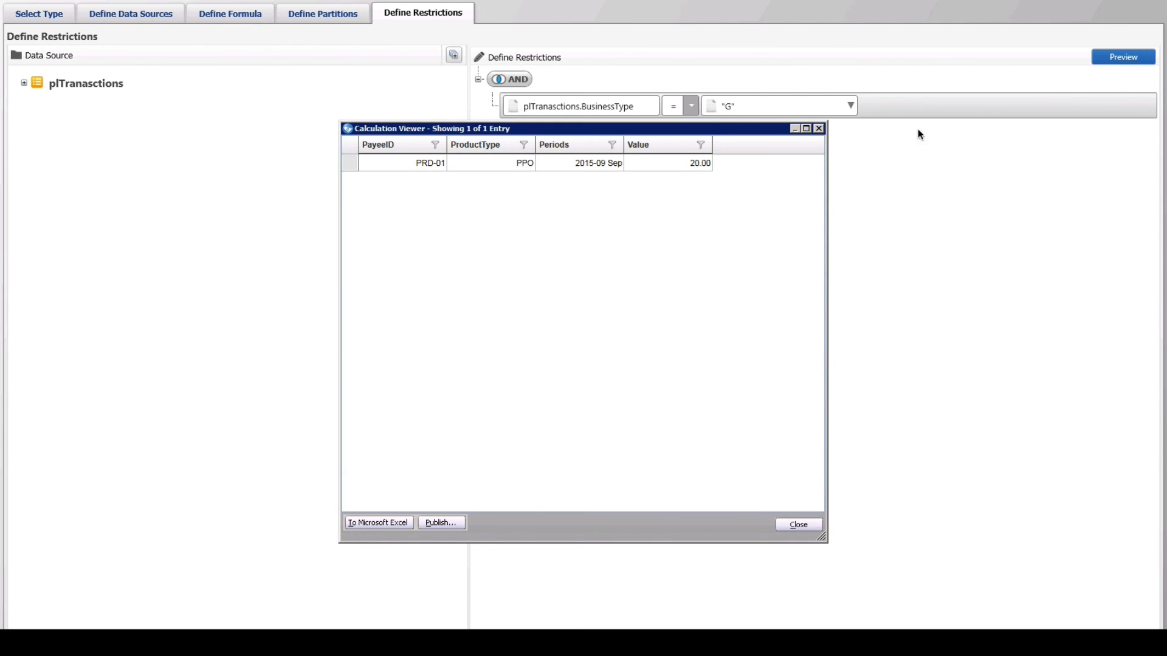
{"action": "left_click", "coordinate": [798, 525]}
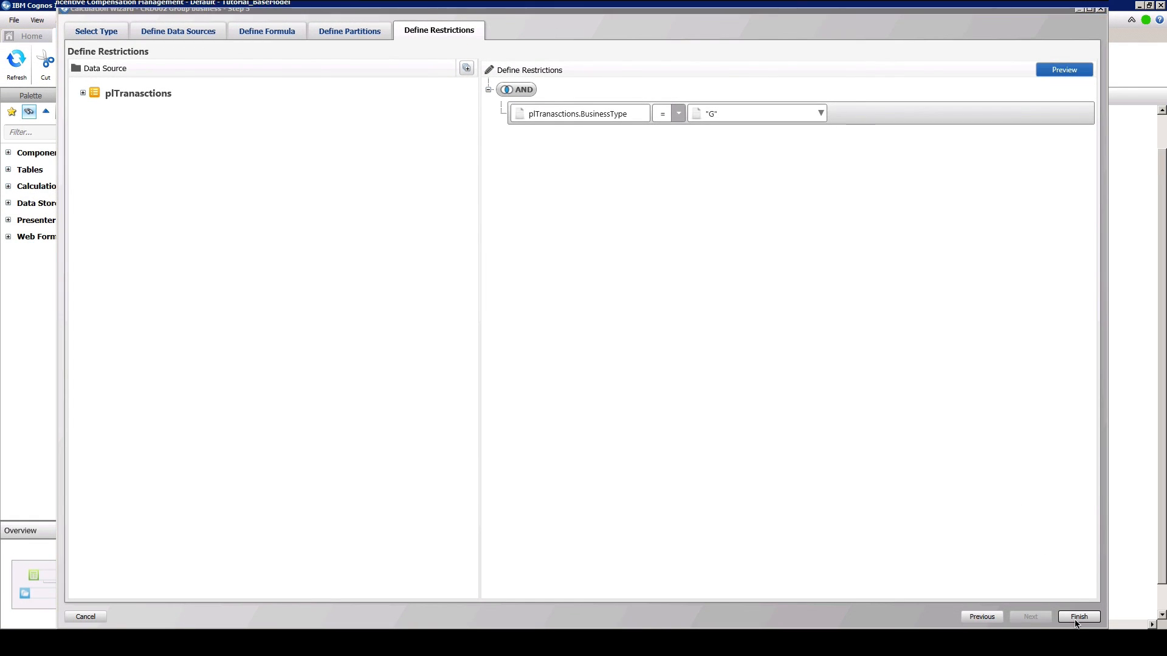
{"action": "left_click", "coordinate": [1078, 617]}
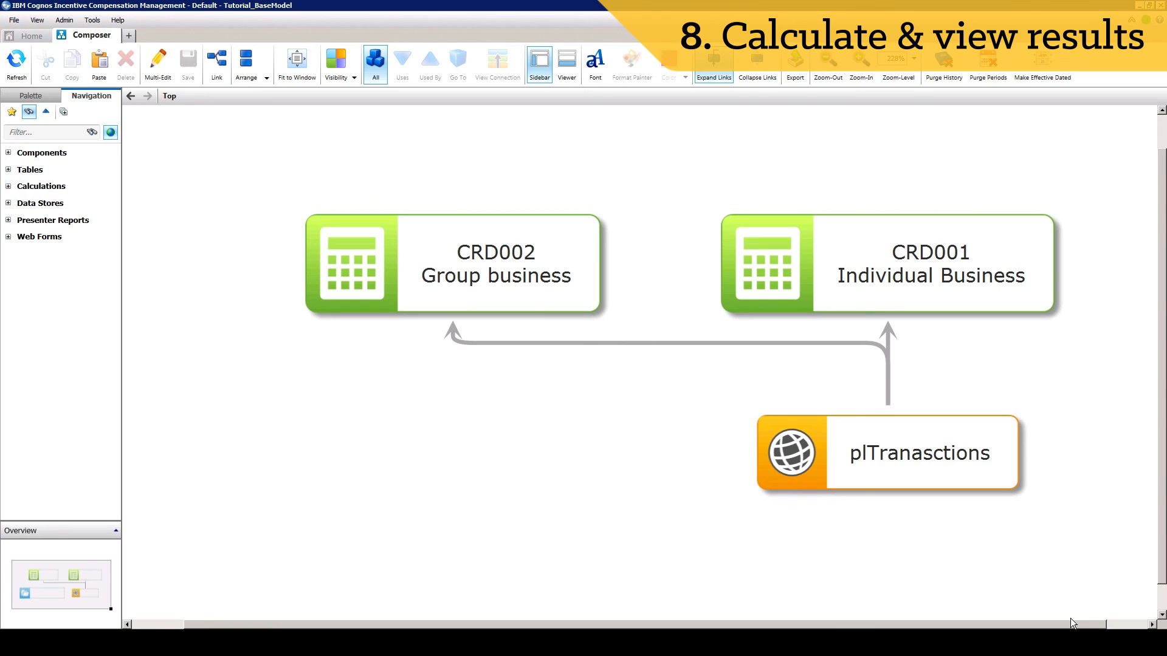
{"action": "mouse_move", "coordinate": [919, 469]}
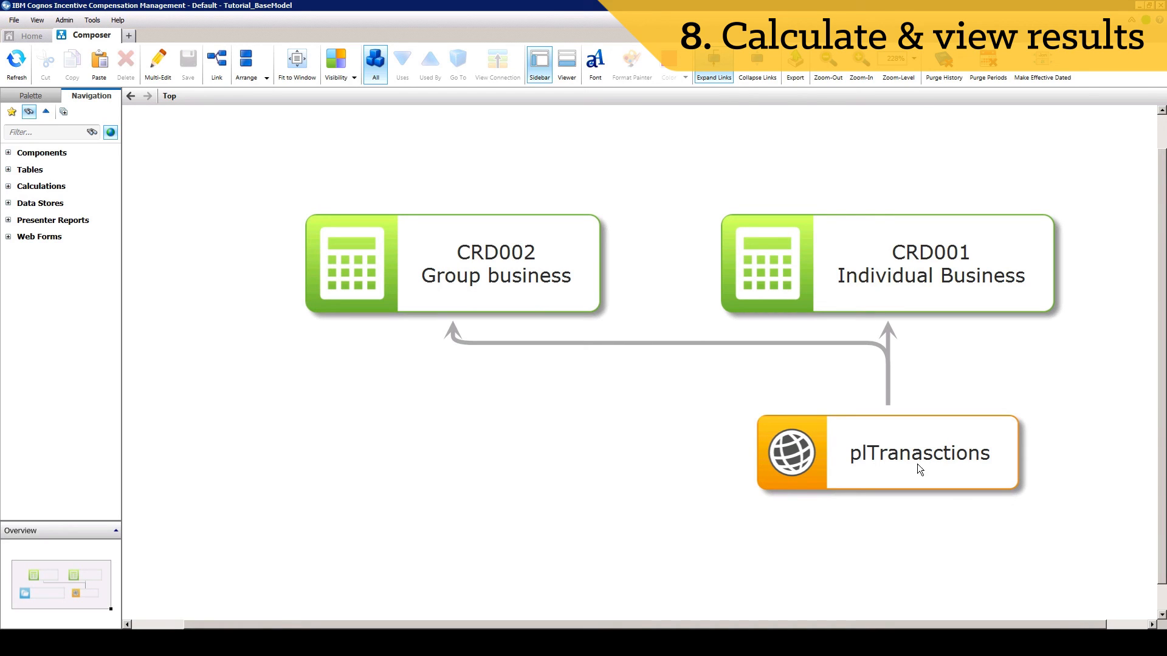
- Calculate all active plans and reports, then view plTransactions' three records in Composer
{"action": "left_click", "coordinate": [127, 36]}
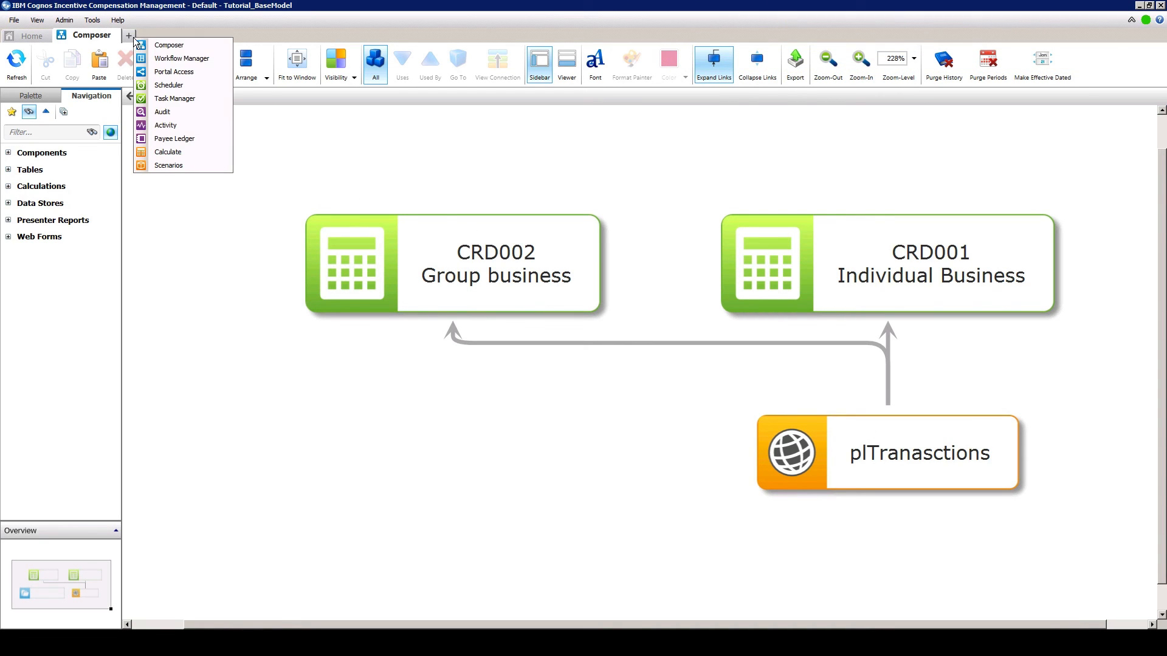
{"action": "left_click", "coordinate": [168, 152]}
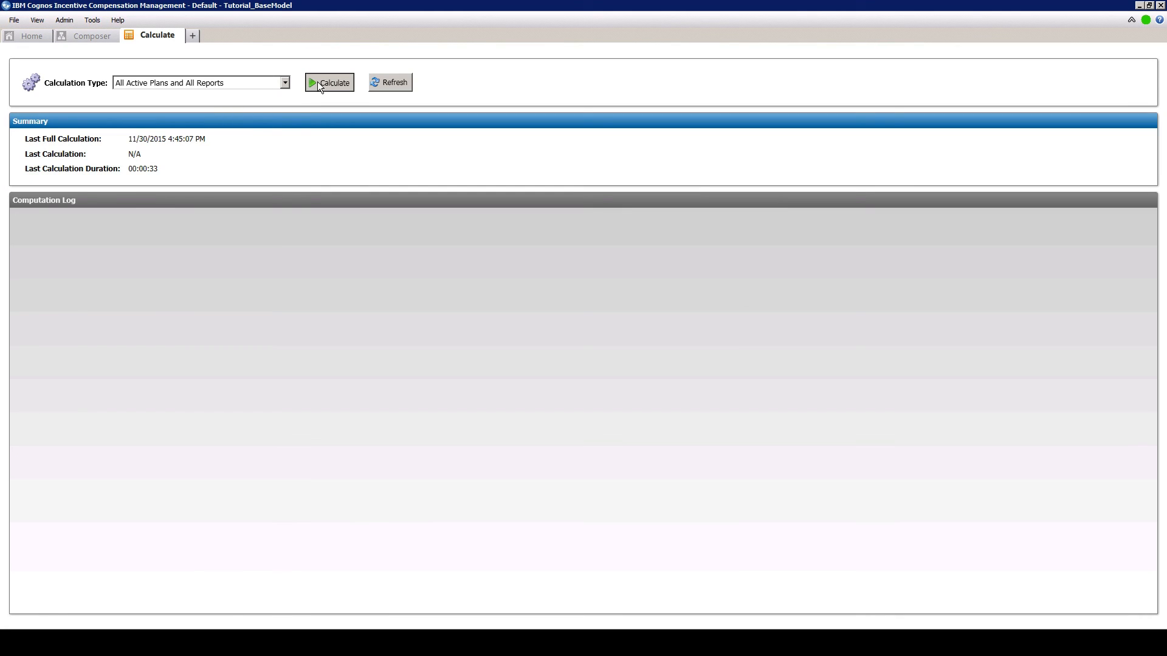
{"action": "left_click", "coordinate": [329, 82]}
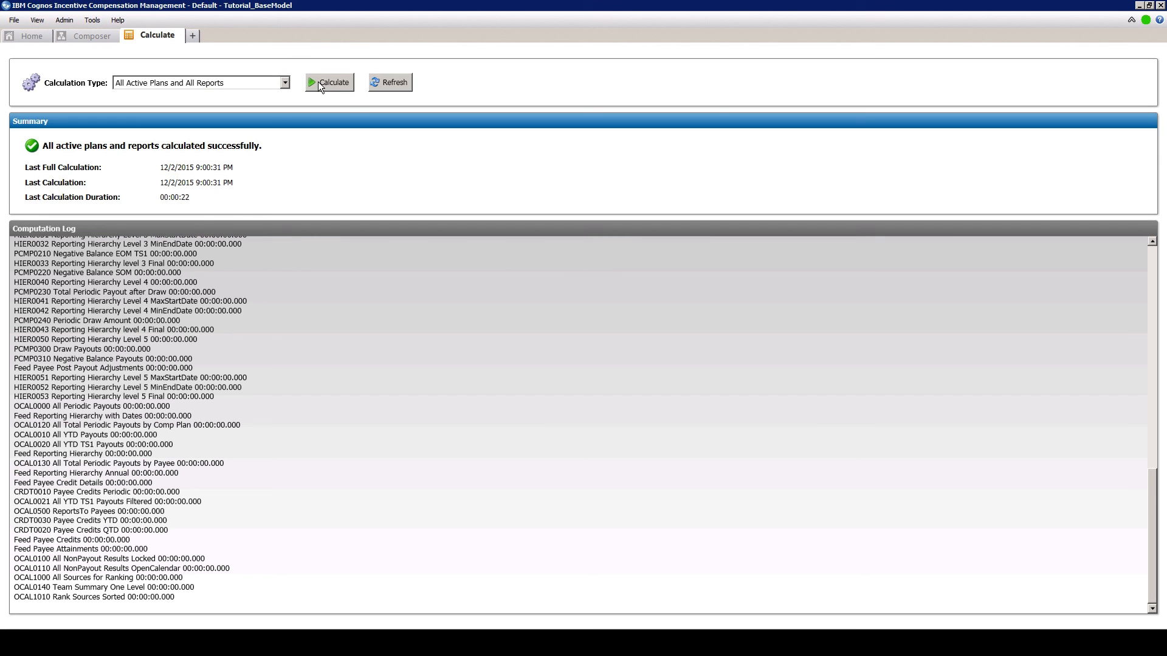
{"action": "left_click", "coordinate": [92, 35]}
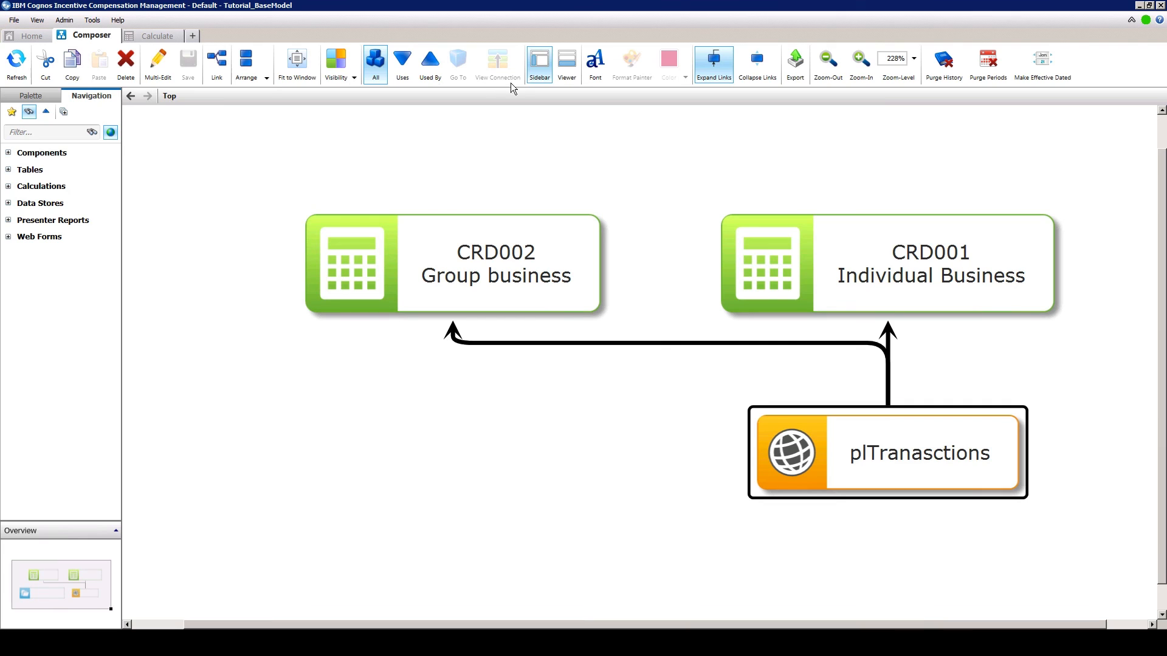
{"action": "left_click", "coordinate": [567, 59]}
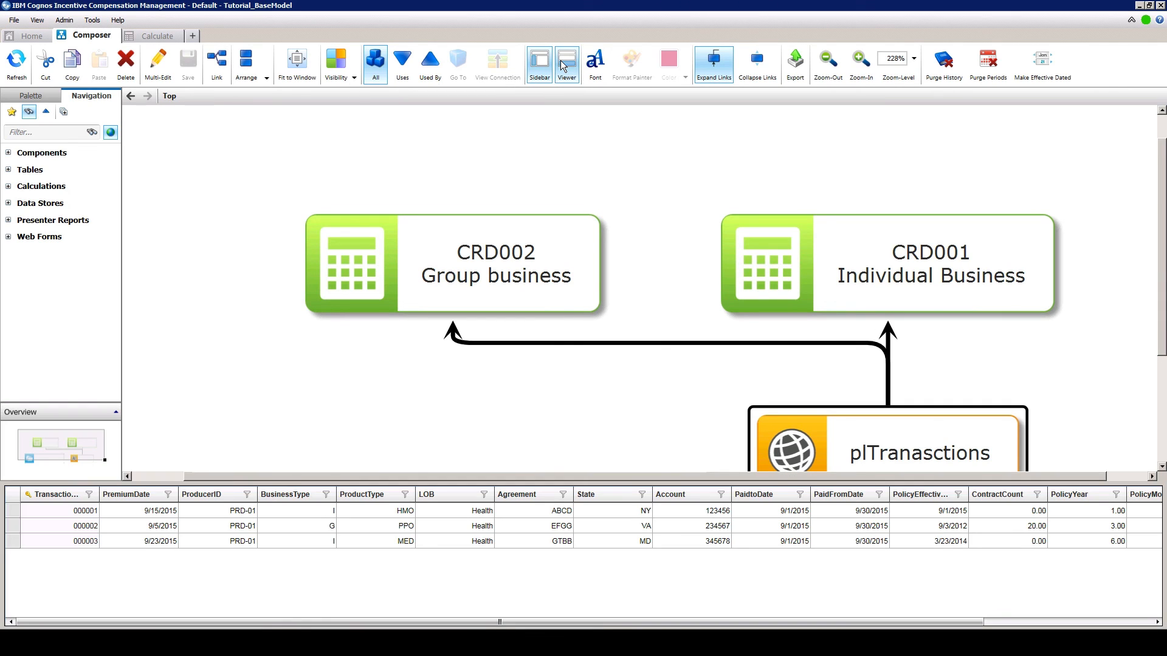